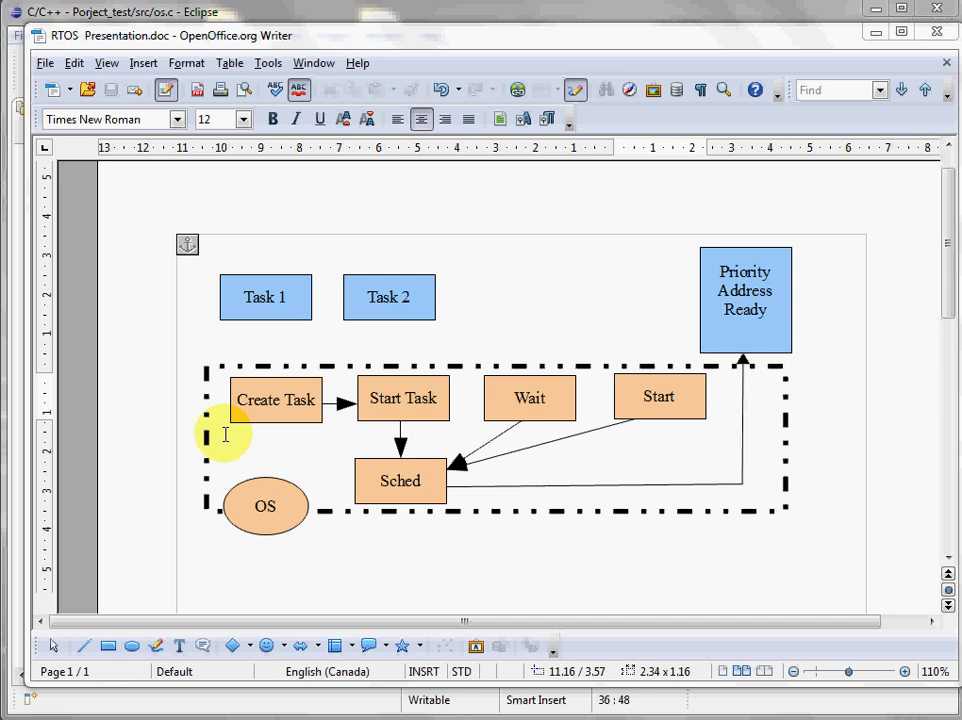
pyautogui.moveTo(333, 312)
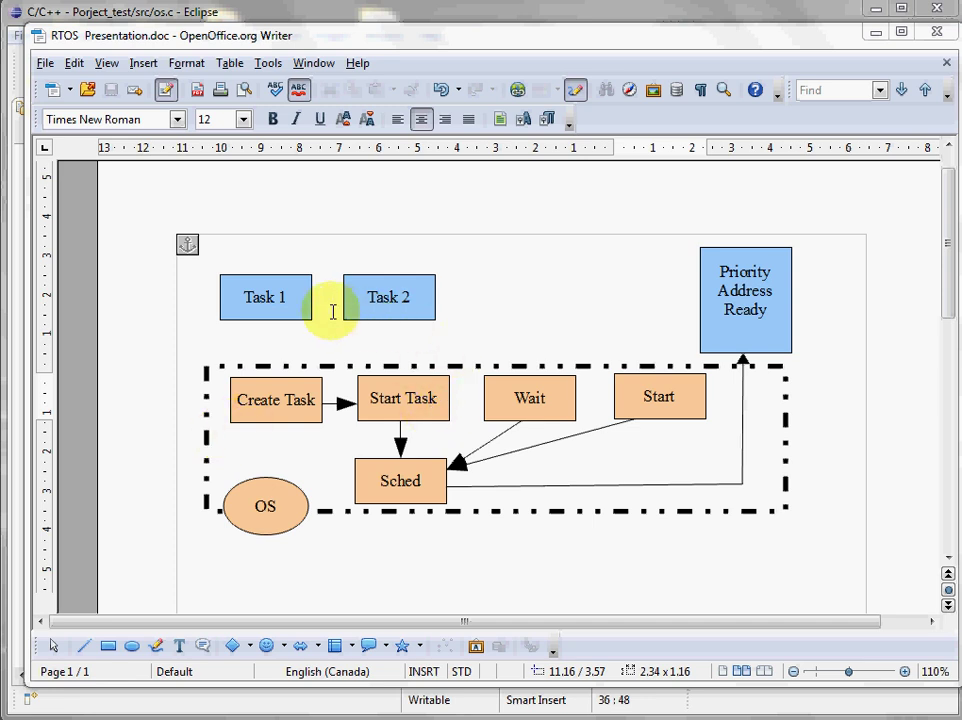
pyautogui.moveTo(327, 318)
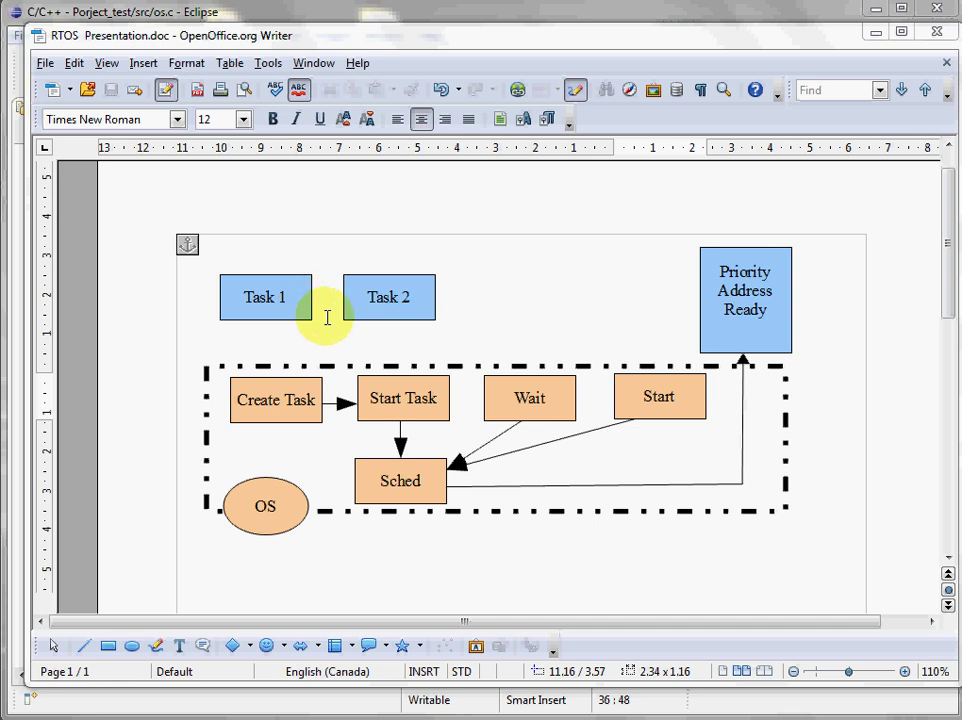
pyautogui.moveTo(443, 295)
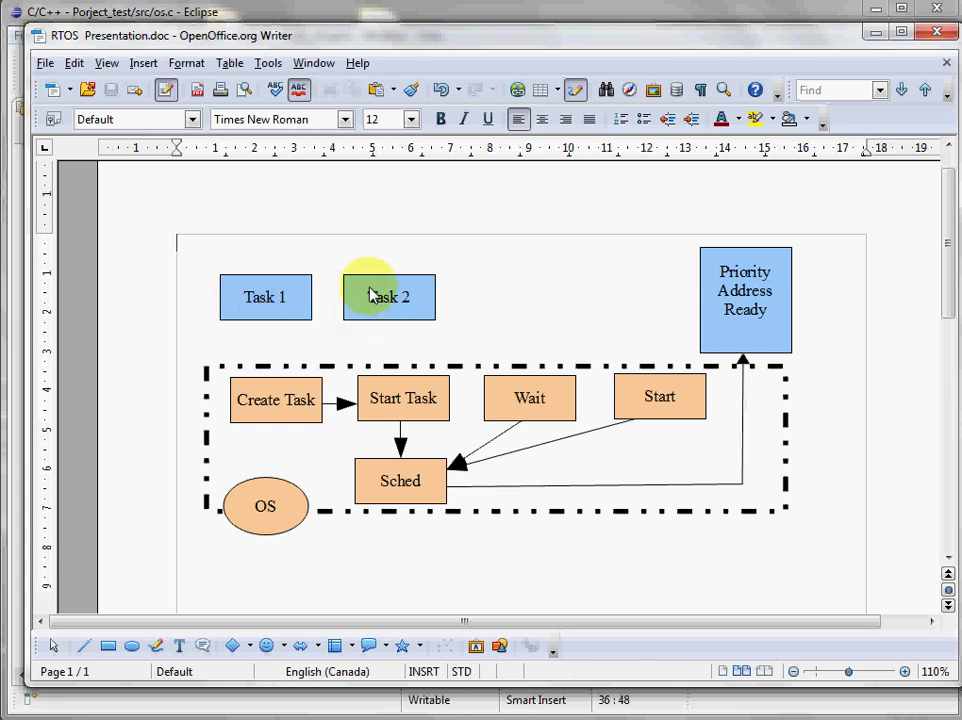
pyautogui.moveTo(252, 405)
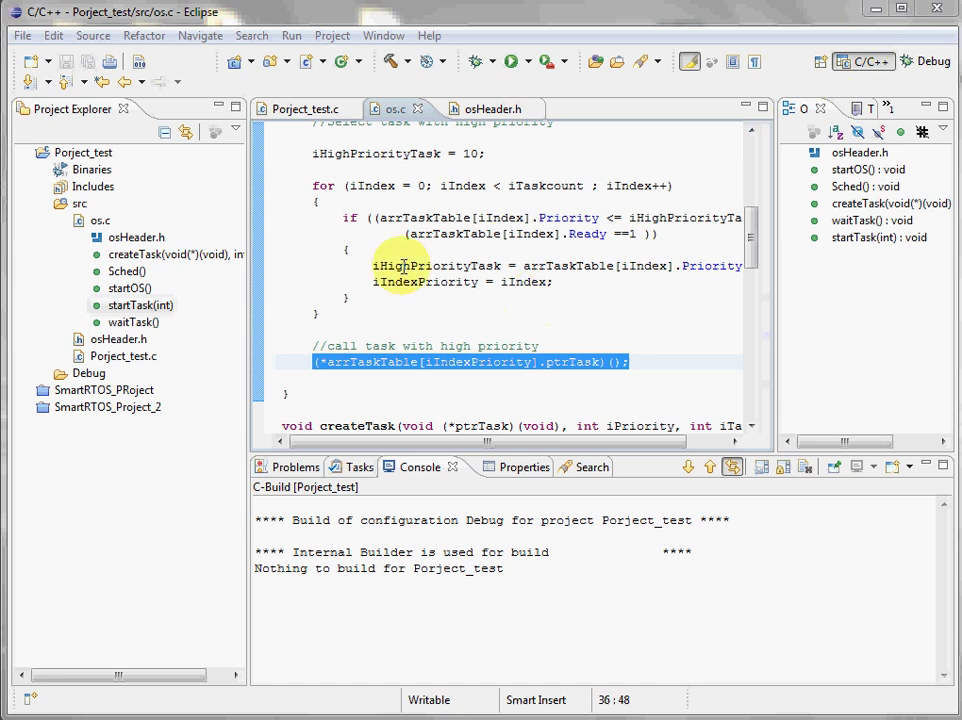
# Collapse os.c's function list so src shows only os.c, osHeader.h and Porject_test.c.
pyautogui.click(61, 221)
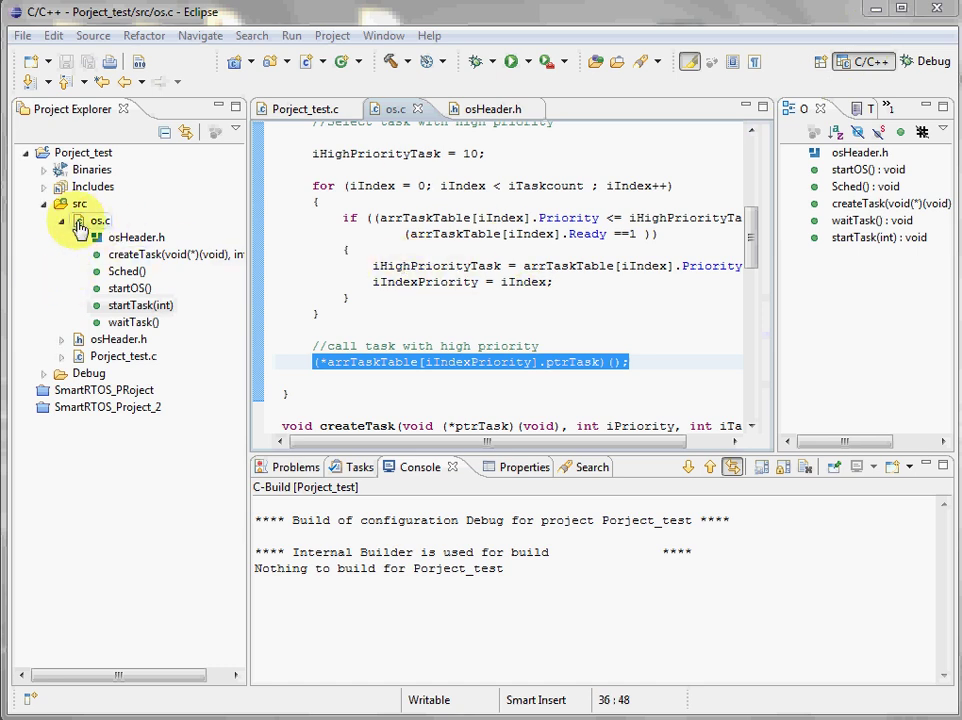
pyautogui.click(98, 220)
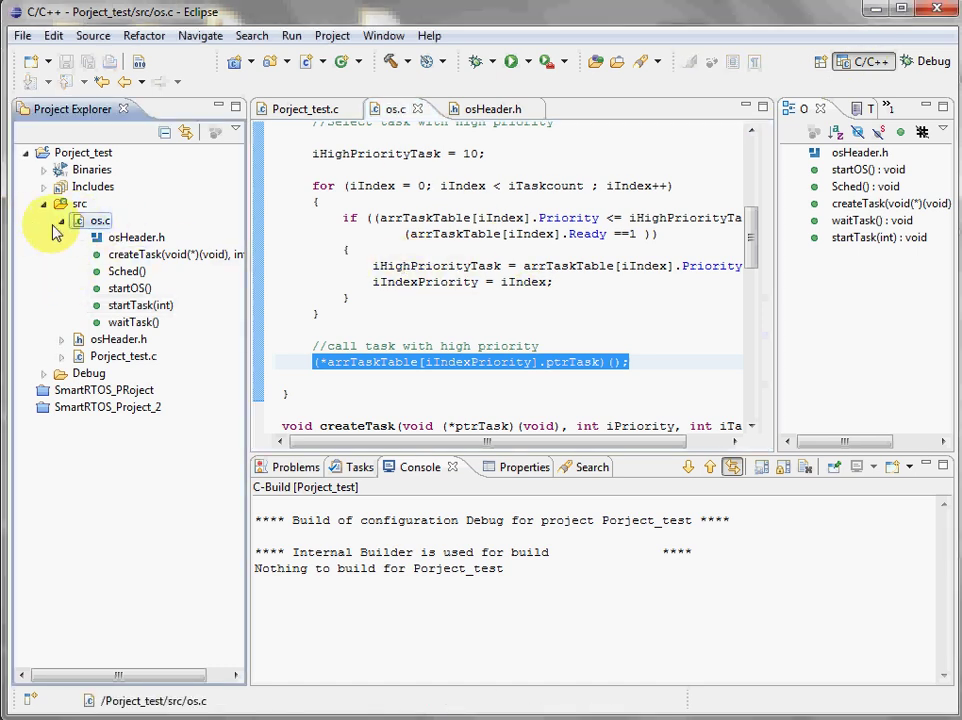
pyautogui.click(61, 220)
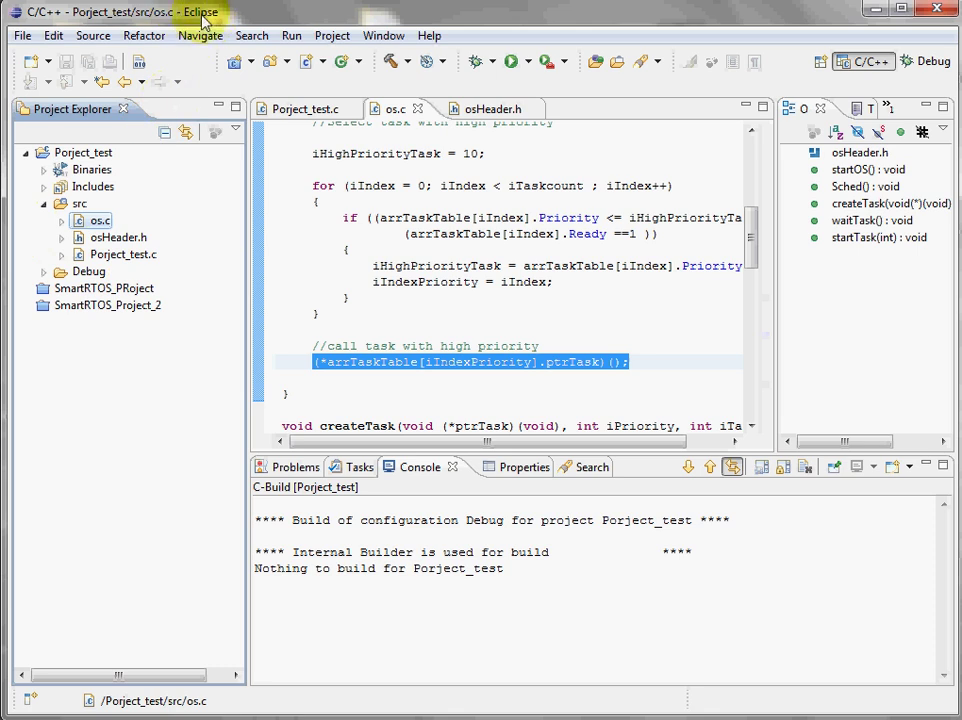
pyautogui.moveTo(230, 18)
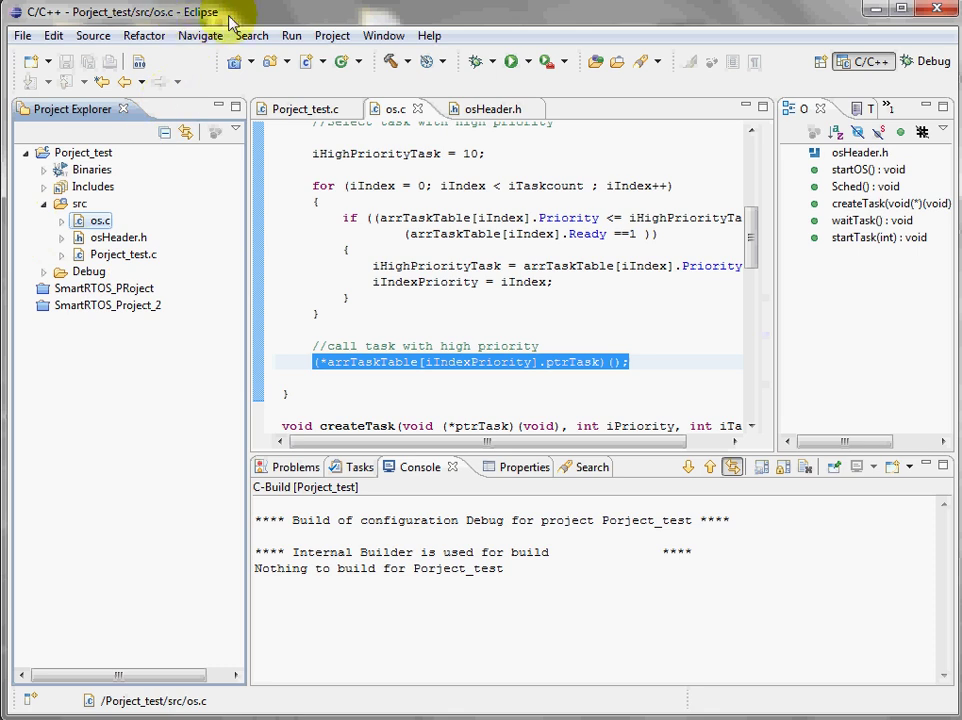
pyautogui.moveTo(228, 109)
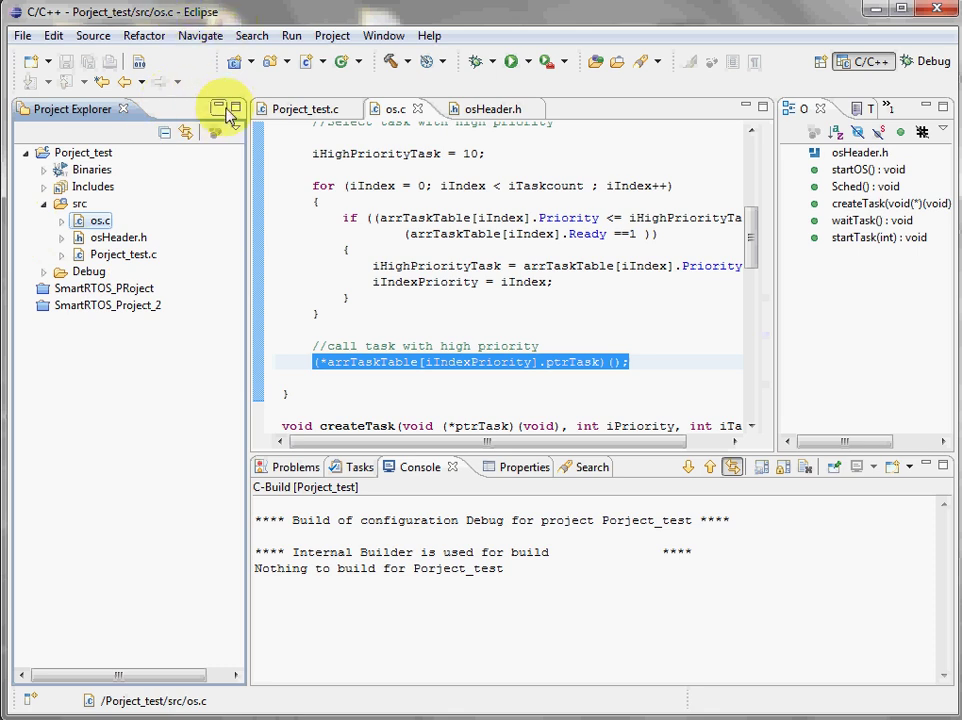
pyautogui.moveTo(237, 108)
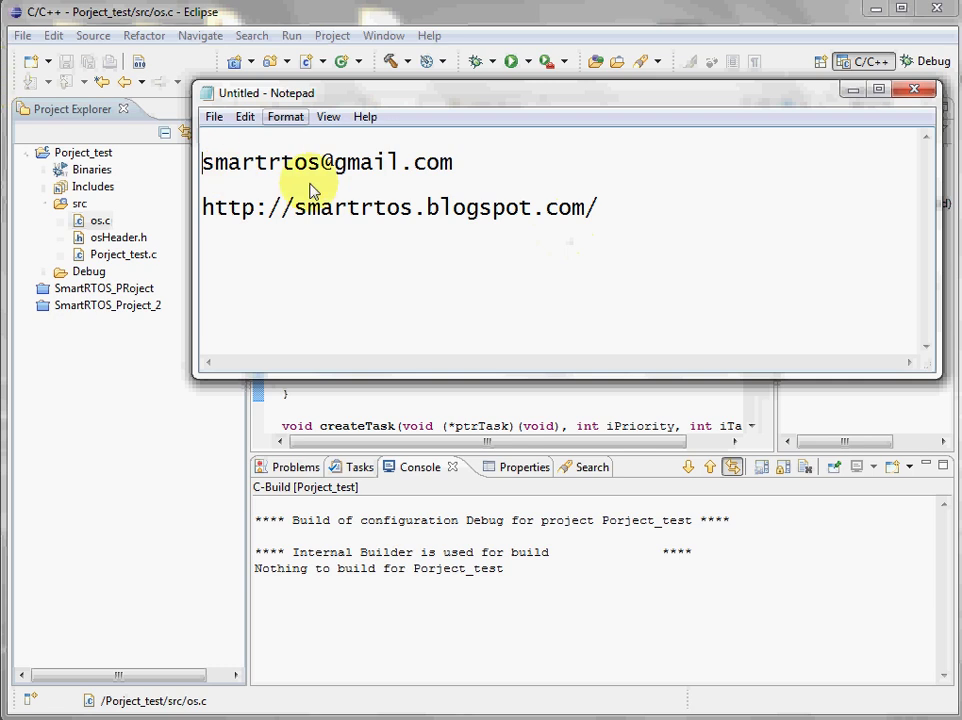
pyautogui.moveTo(303, 162)
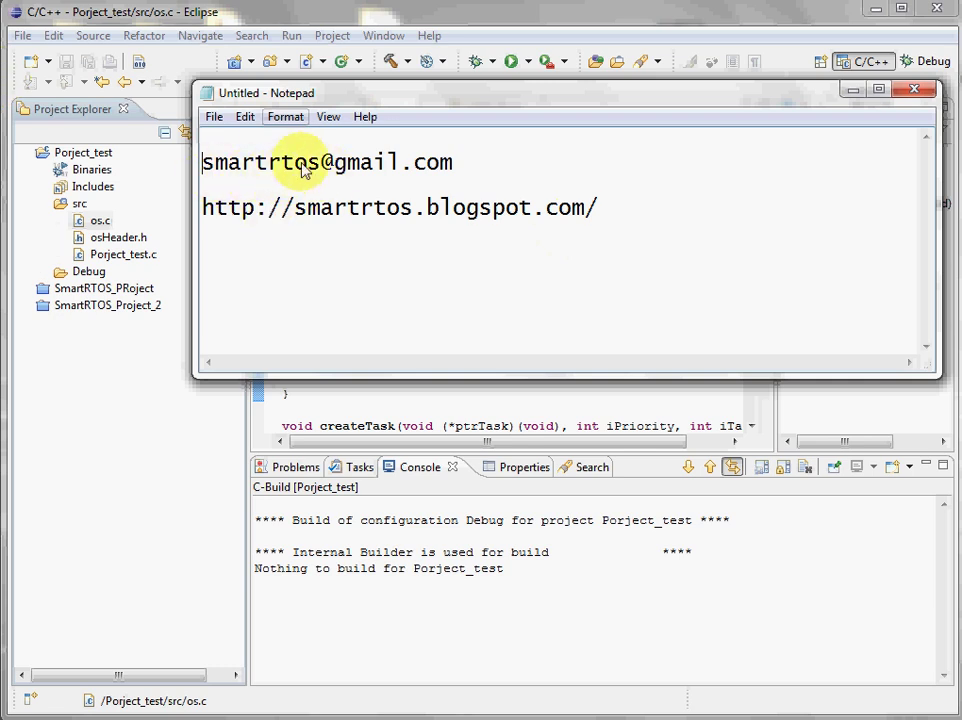
pyautogui.moveTo(398, 208)
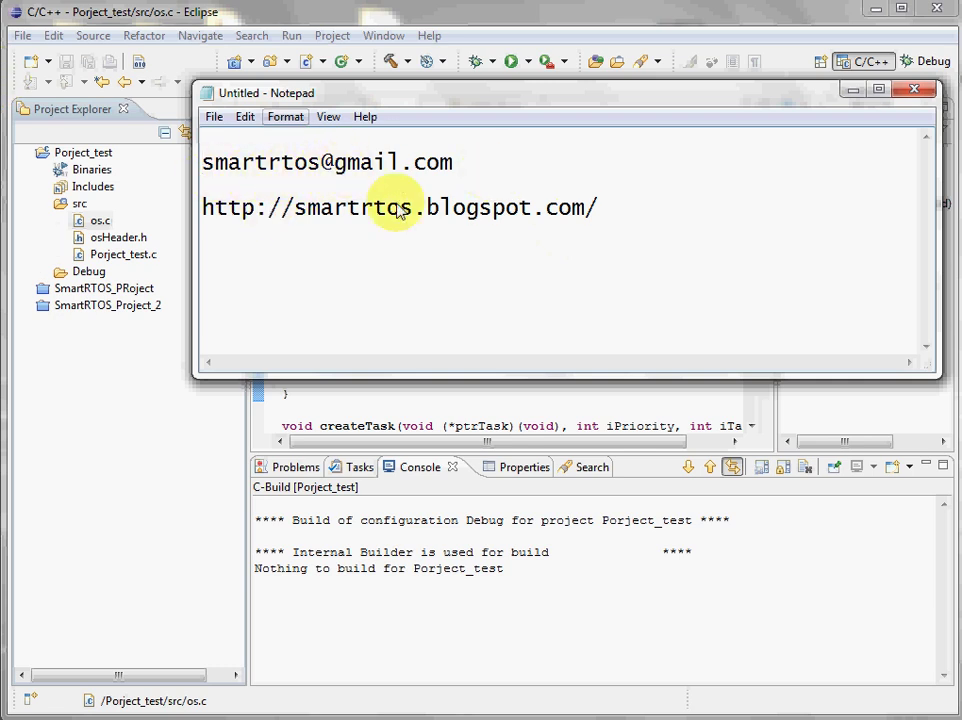
pyautogui.moveTo(380, 225)
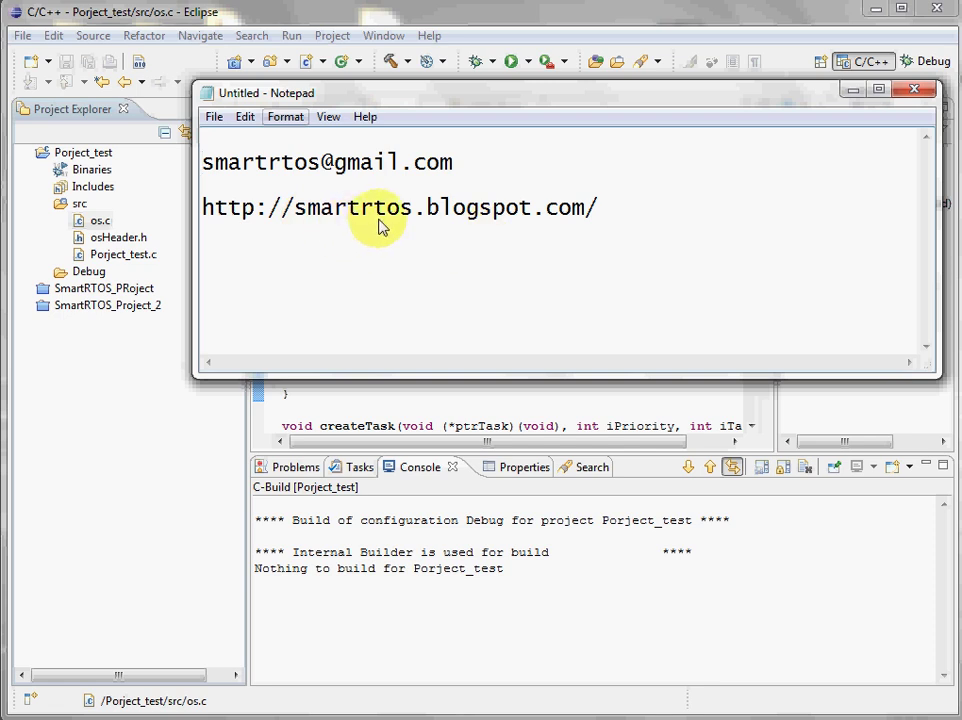
pyautogui.moveTo(490, 225)
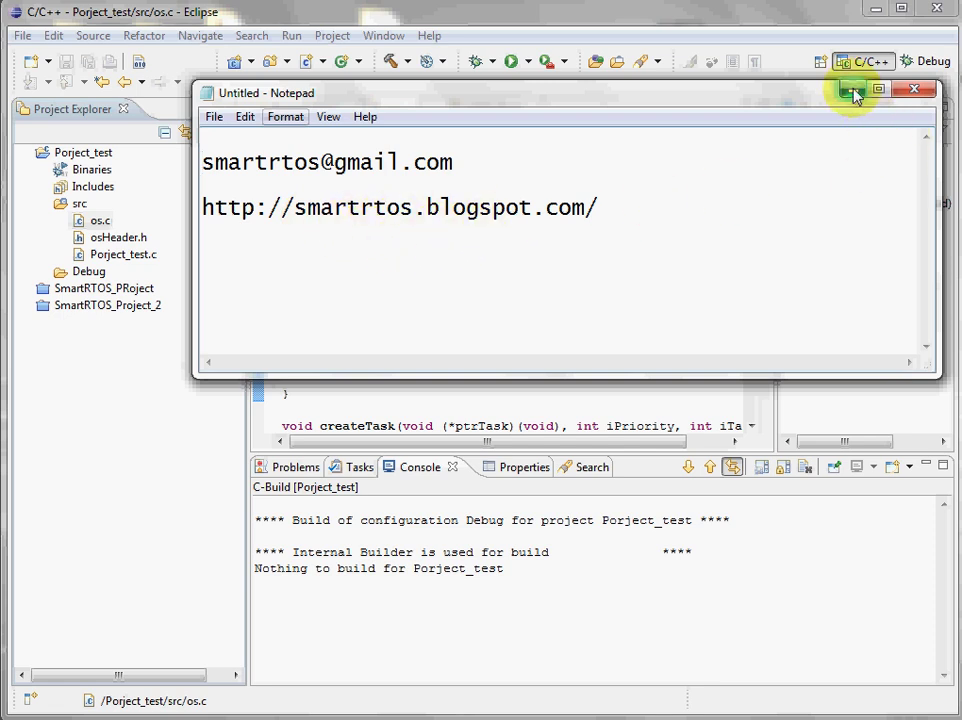
# Hide the contact note and open Porject_test.c to review main, Task1 and Task2.
pyautogui.click(912, 89)
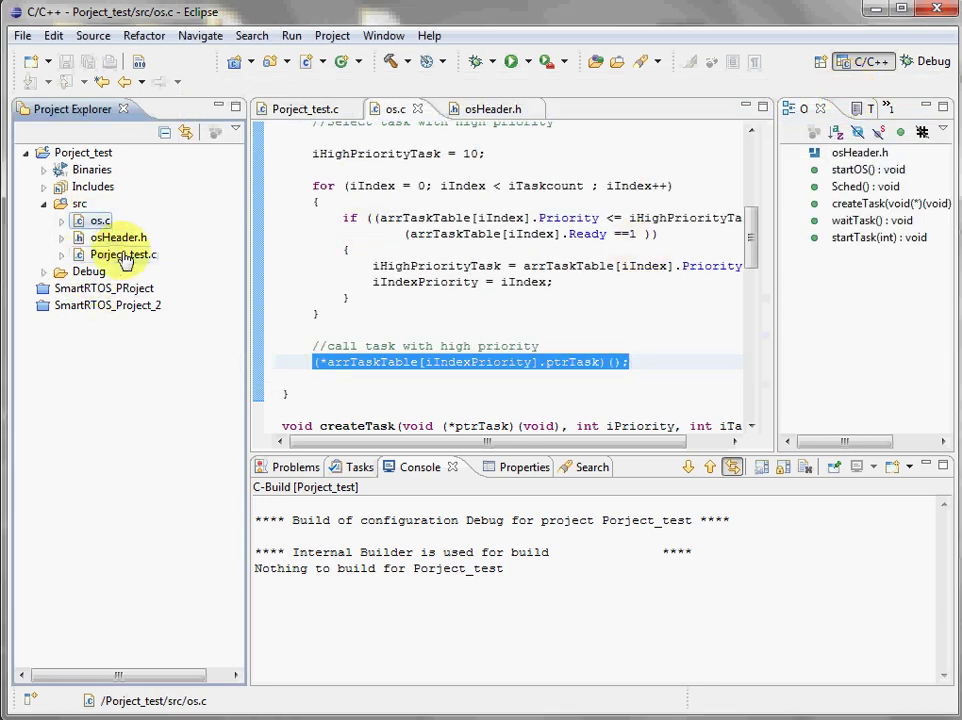
pyautogui.click(124, 254)
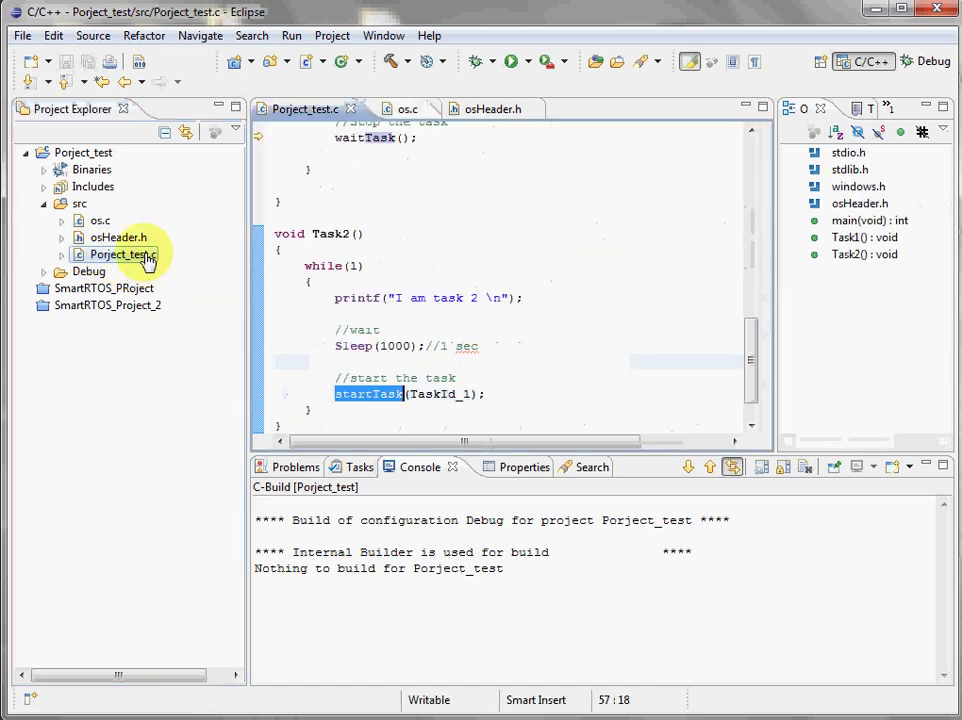
pyautogui.scroll(3)
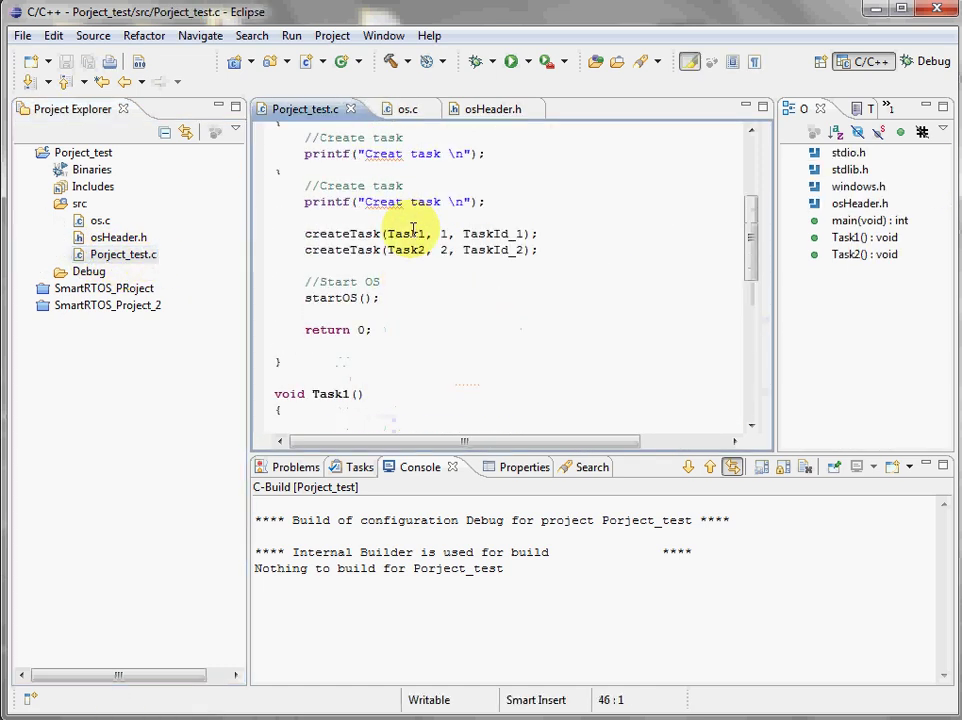
pyautogui.scroll(3)
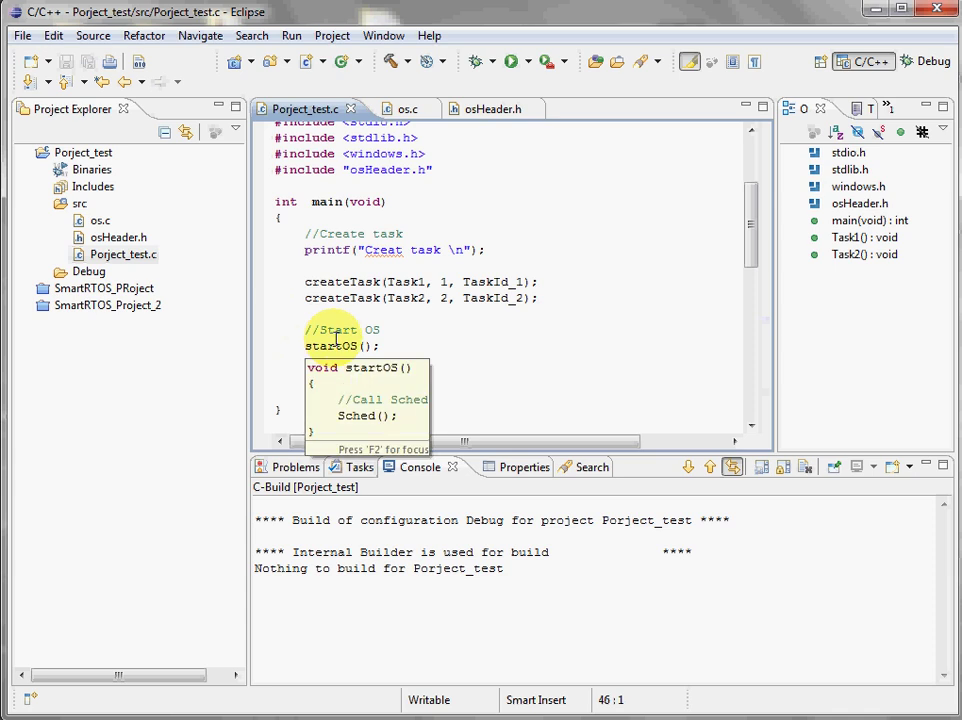
pyautogui.scroll(-3)
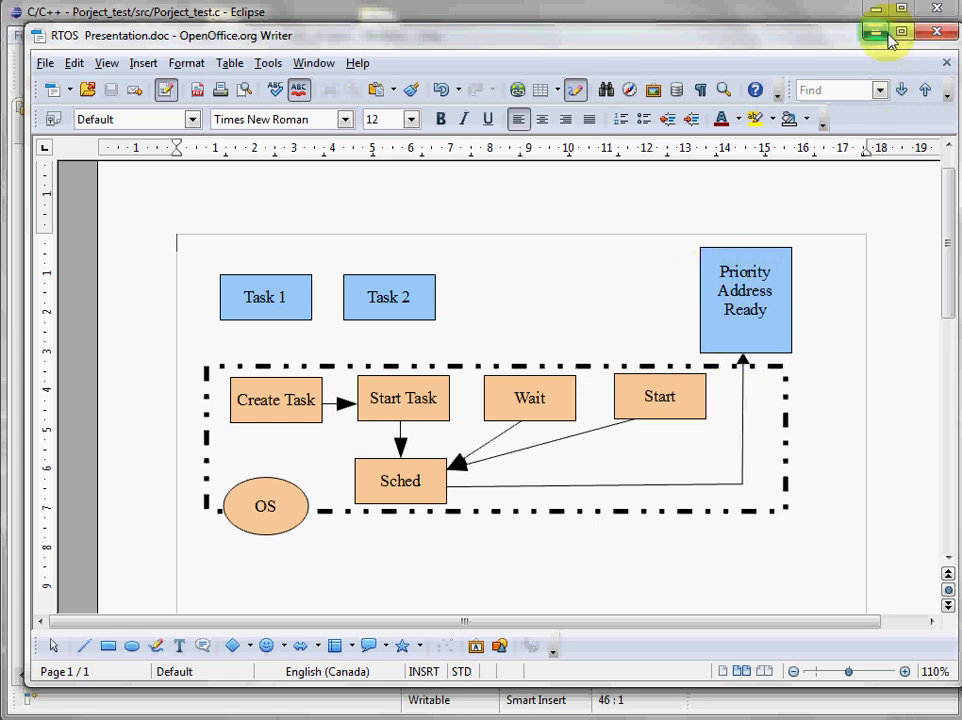
# Put the diagram away, scroll through Task1 and Task2, then highlight TaskId_1 in main.
pyautogui.click(874, 33)
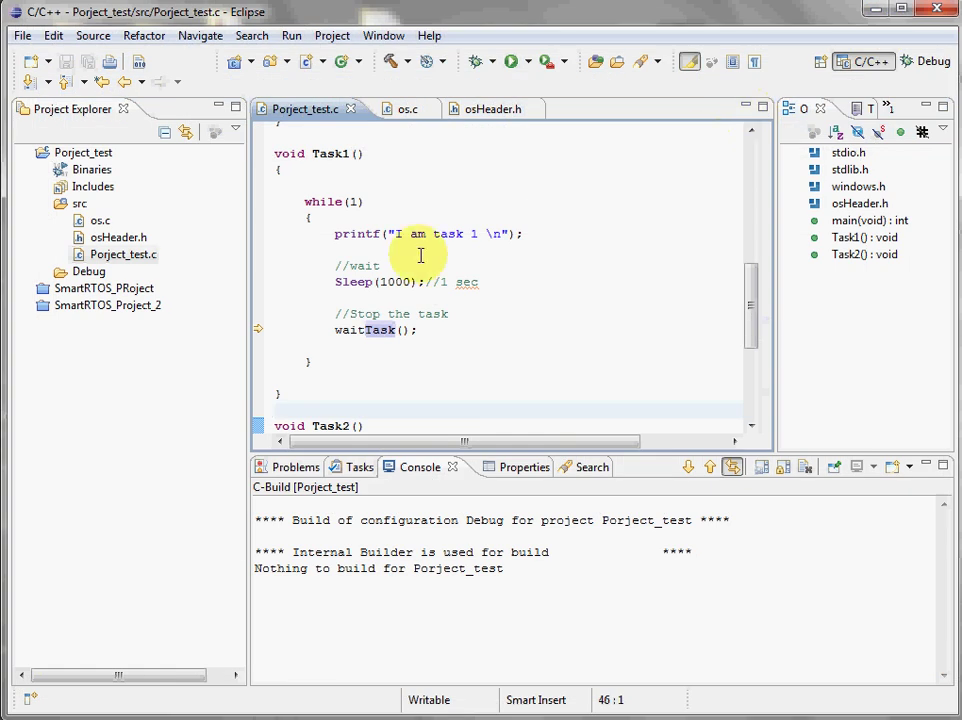
pyautogui.moveTo(328, 152)
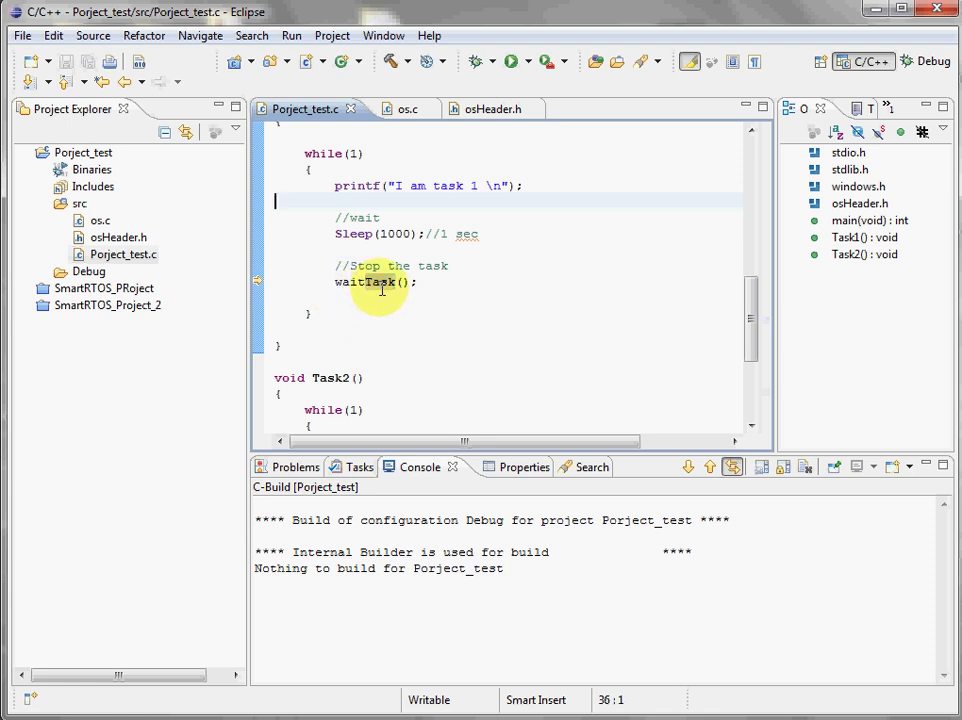
pyautogui.scroll(-3)
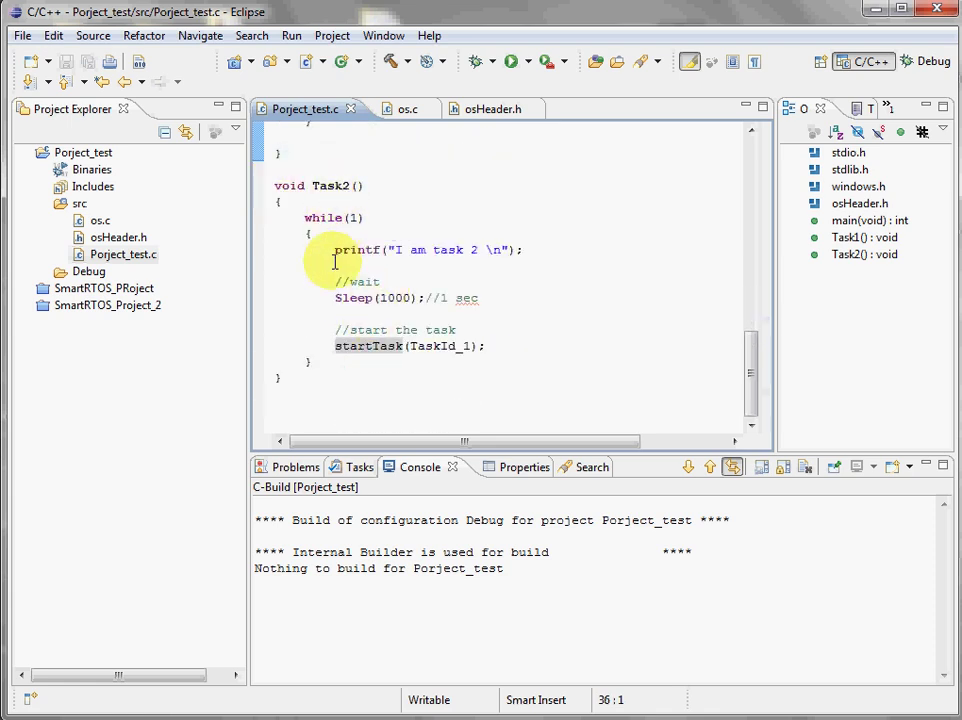
pyautogui.moveTo(372, 298)
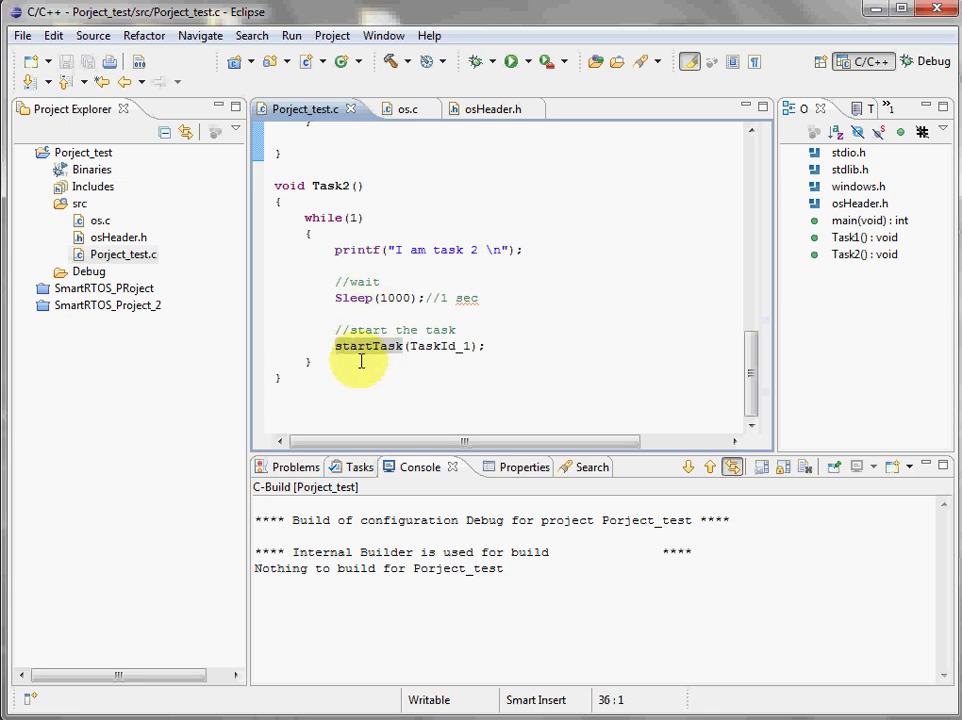
pyautogui.moveTo(422, 360)
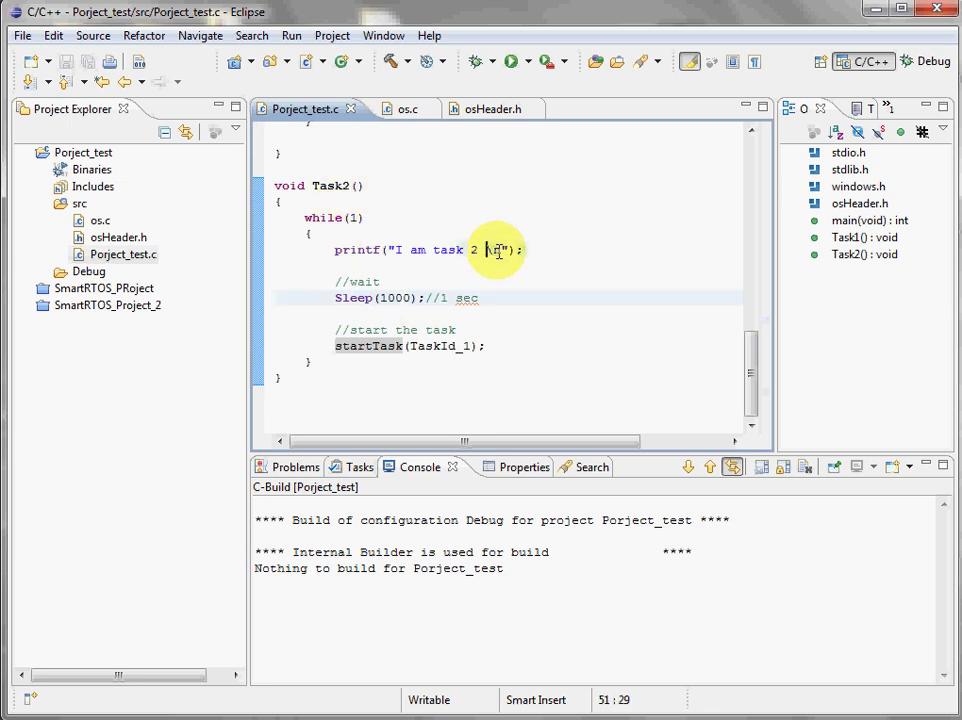
pyautogui.scroll(3)
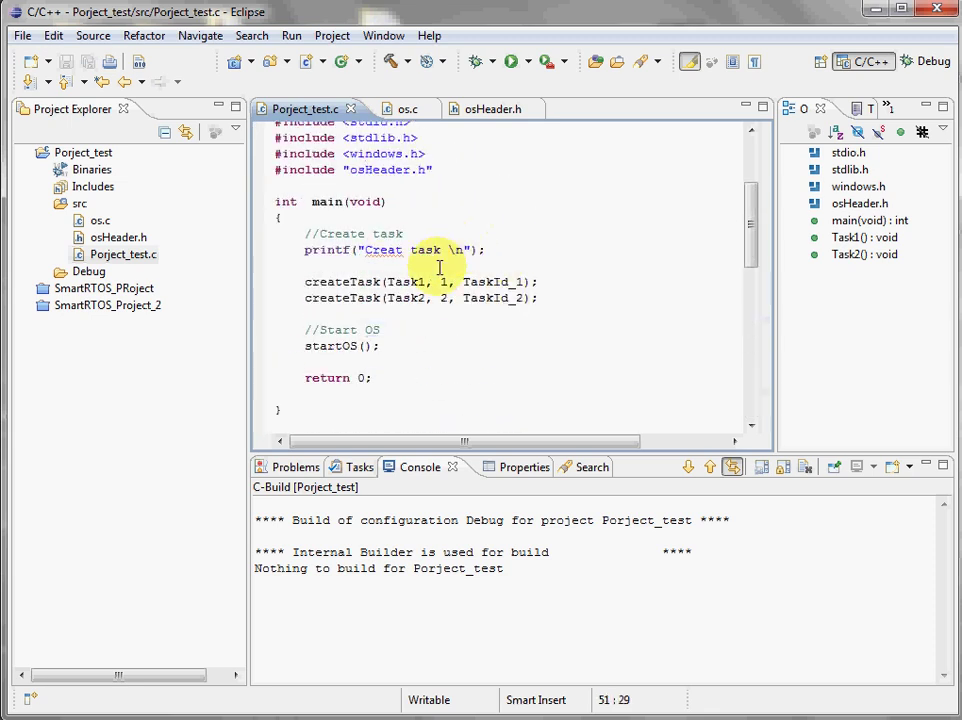
pyautogui.moveTo(345, 282)
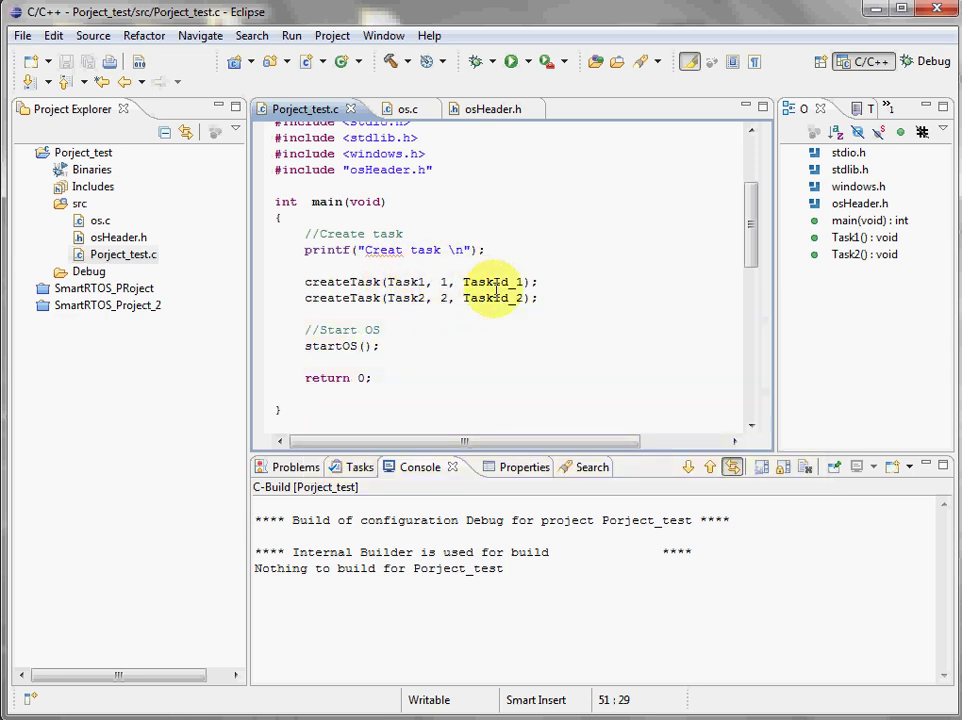
pyautogui.doubleClick(493, 282)
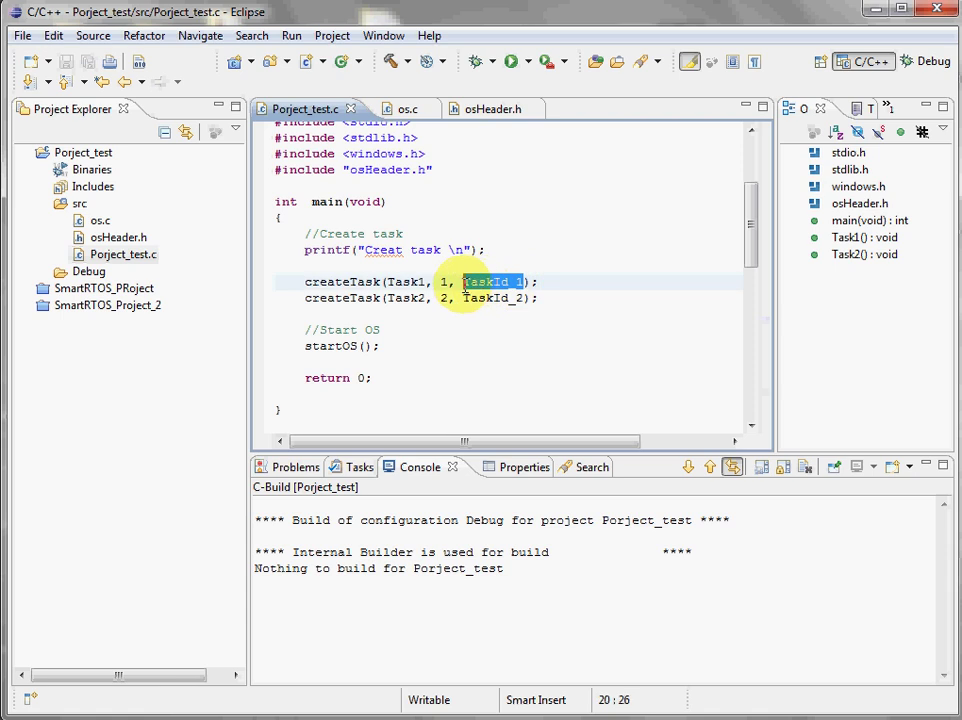
pyautogui.moveTo(410, 175)
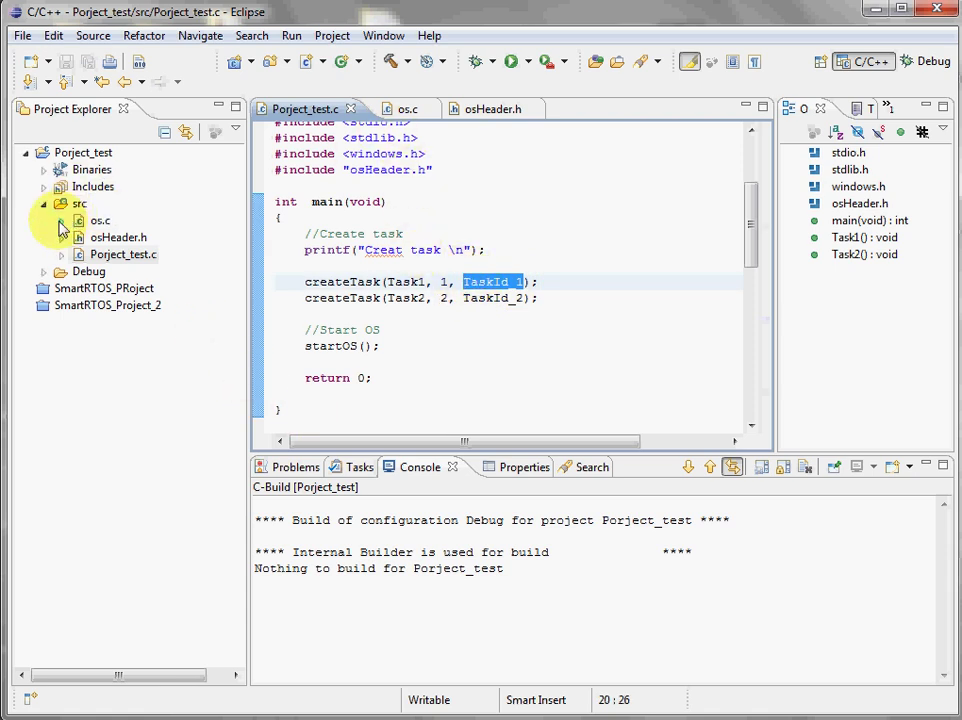
# Expand os.c and scroll to createTask, which stores priority, address, ID and ready flag.
pyautogui.click(62, 220)
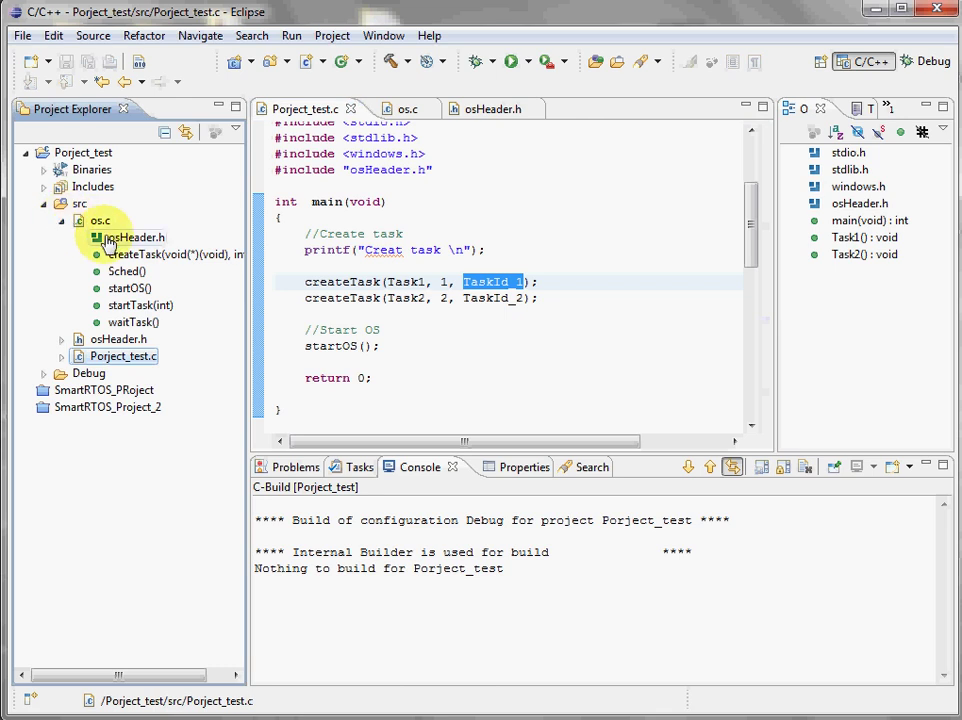
pyautogui.moveTo(122, 325)
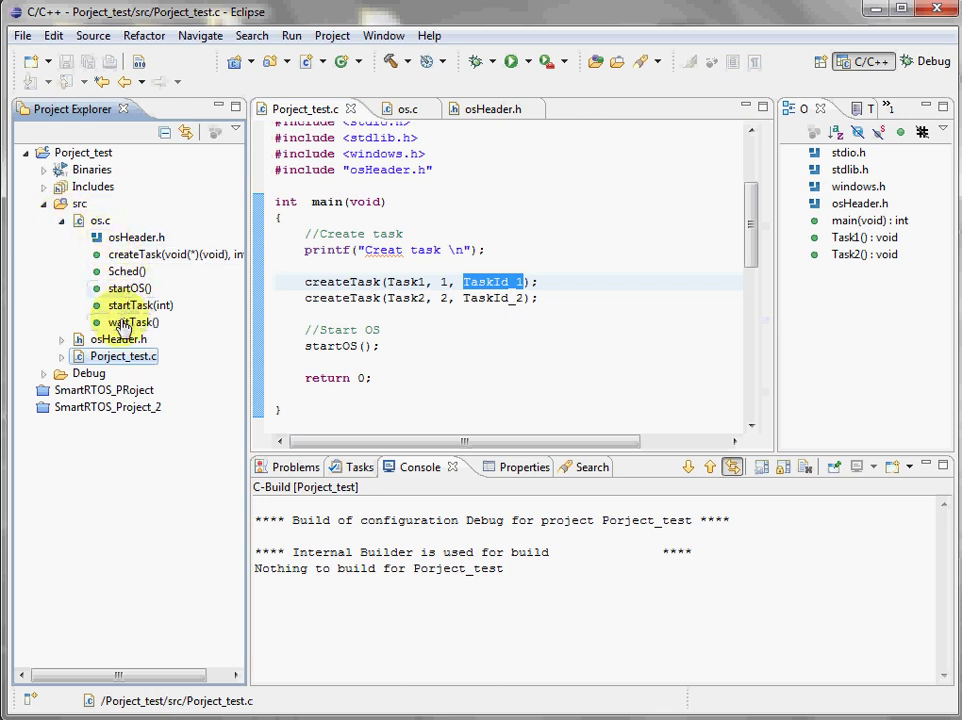
pyautogui.moveTo(86, 225)
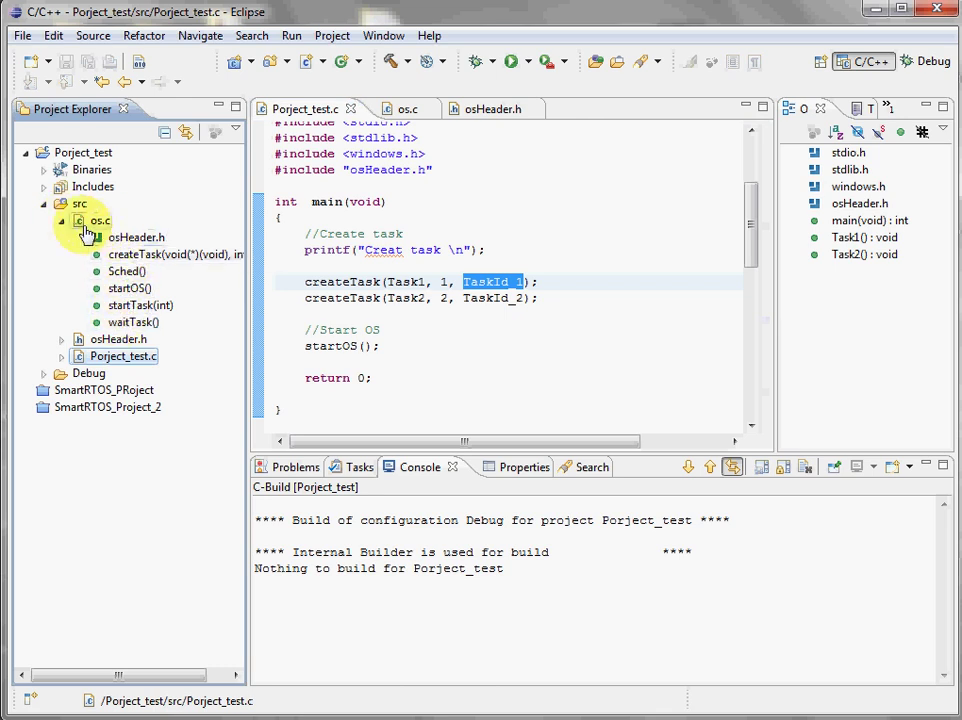
pyautogui.moveTo(94, 243)
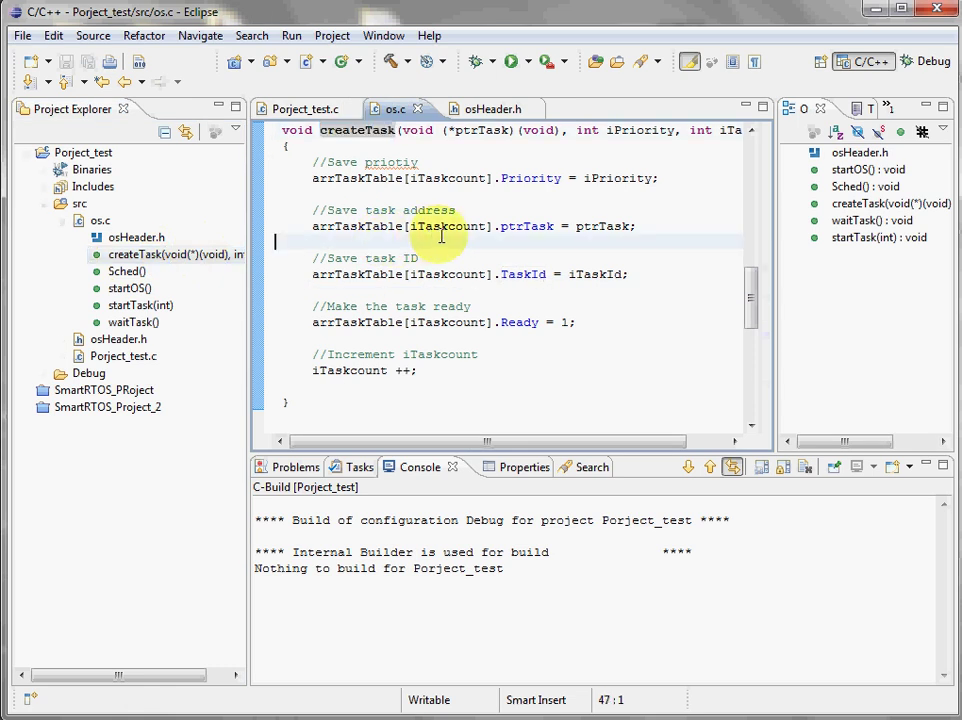
pyautogui.scroll(3)
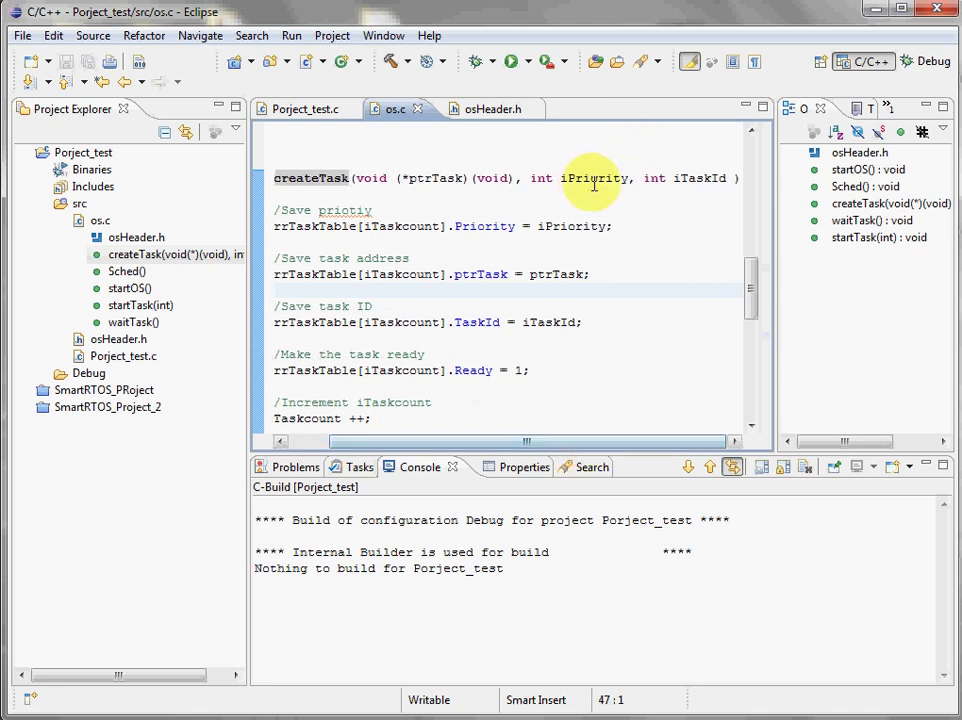
pyautogui.moveTo(600, 420)
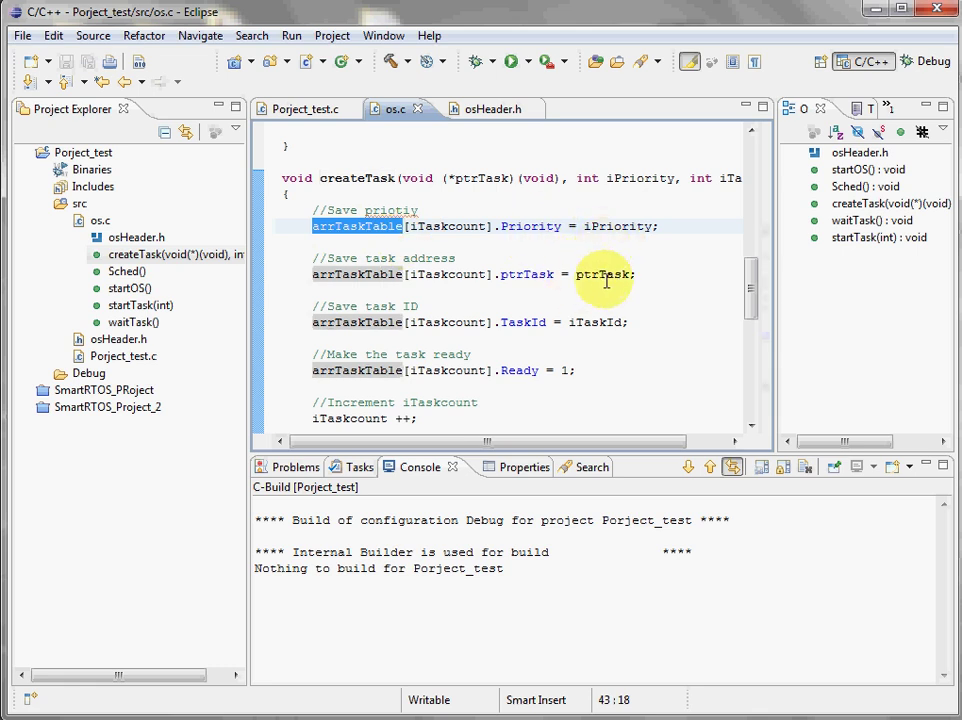
pyautogui.moveTo(537, 392)
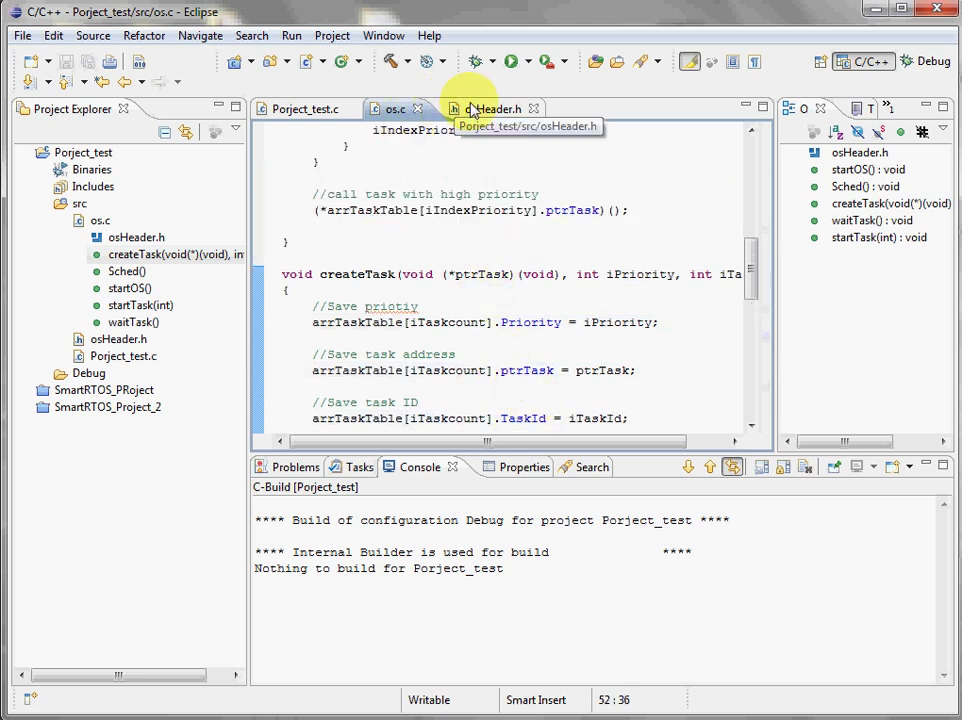
# Switch to osHeader.h and add the //pr comment to the TaskTable struct fields.
pyautogui.click(490, 108)
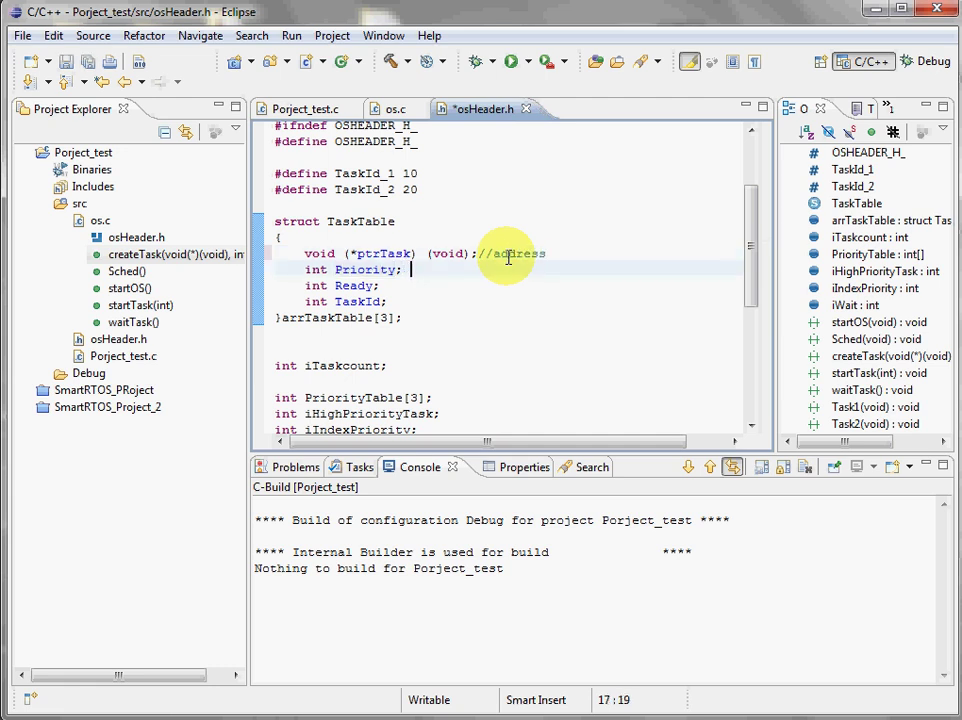
pyautogui.write('//pr')
pyautogui.click(510, 301)
pyautogui.write('//id')
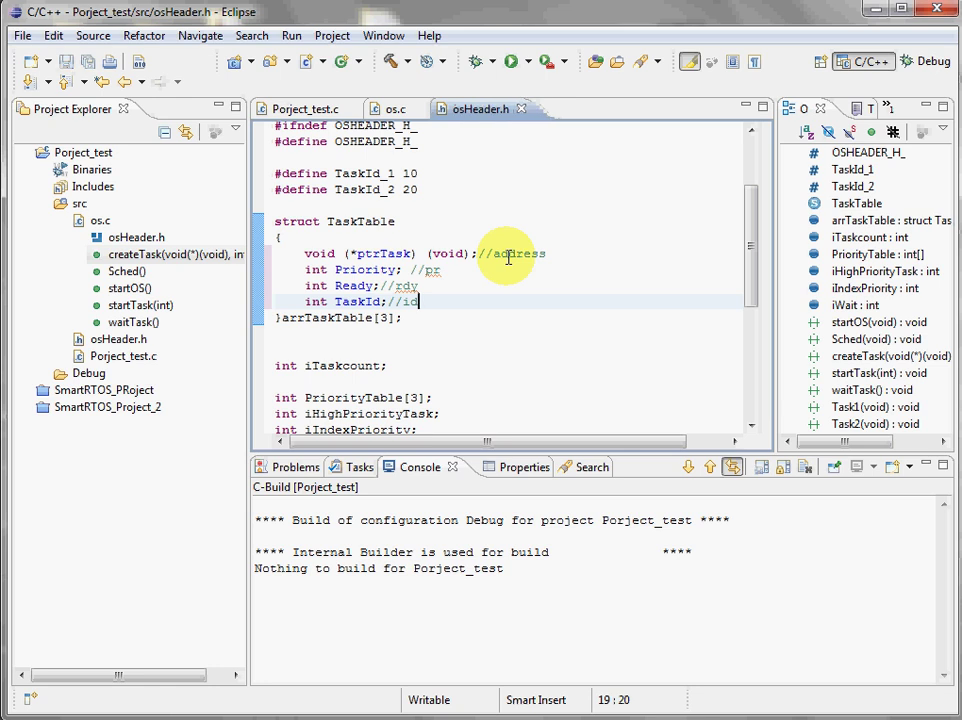
pyautogui.moveTo(438, 190)
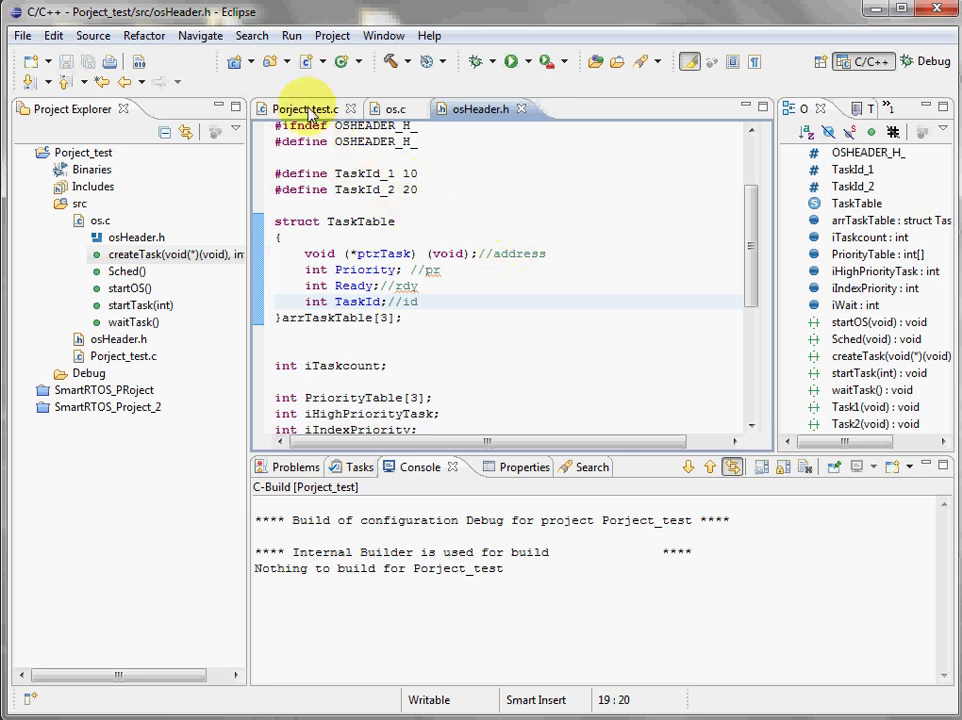
# Return to Porject_test.c and follow startOS into os.c, where it calls Sched.
pyautogui.click(300, 108)
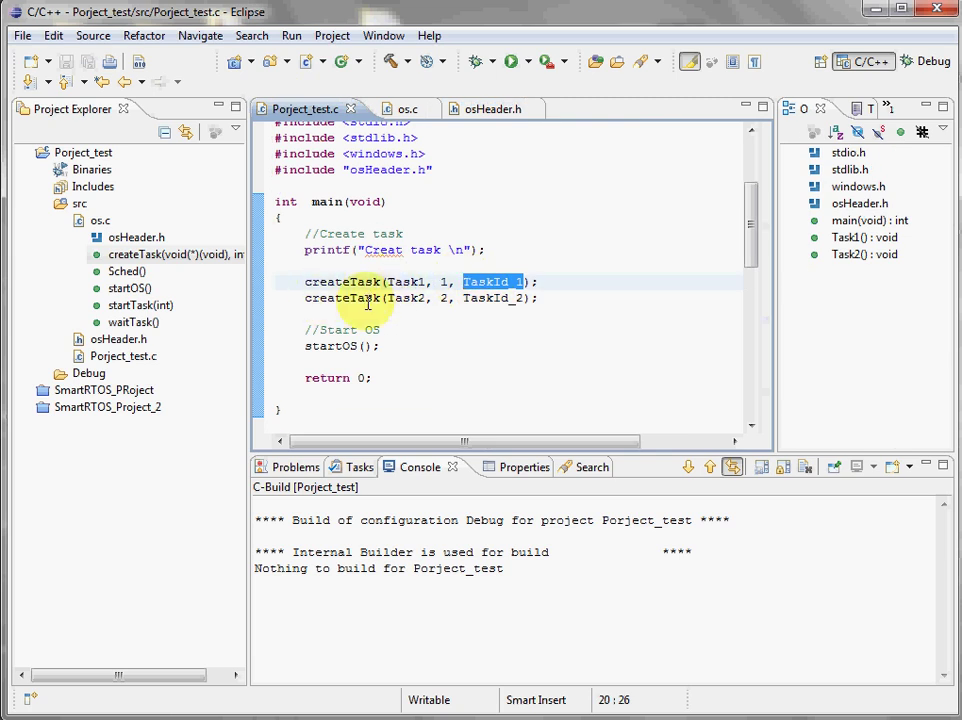
pyautogui.scroll(-3)
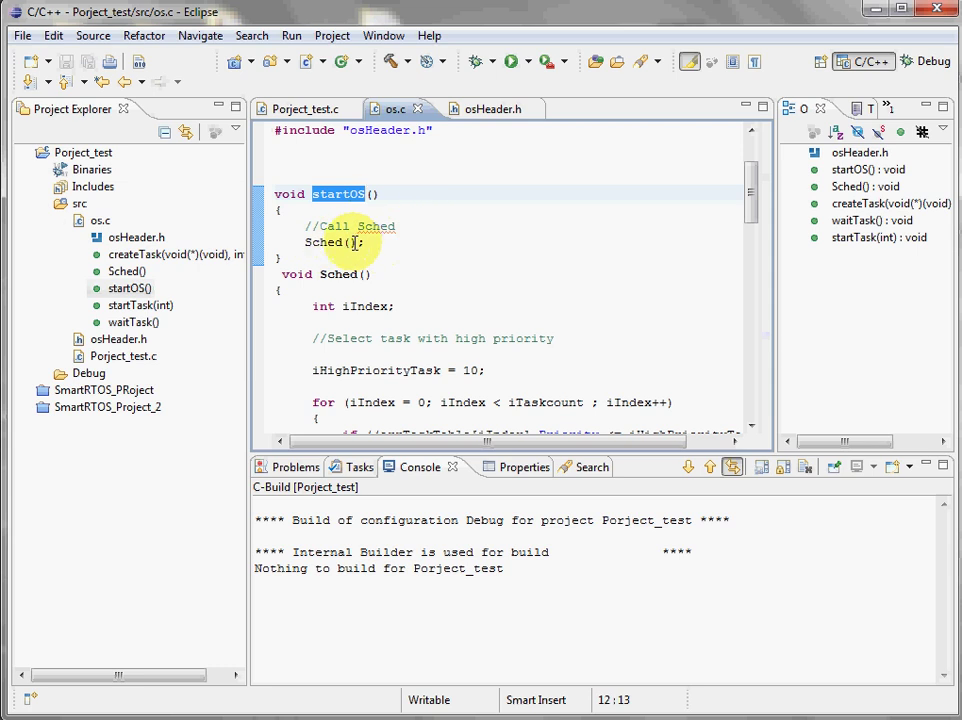
pyautogui.scroll(-3)
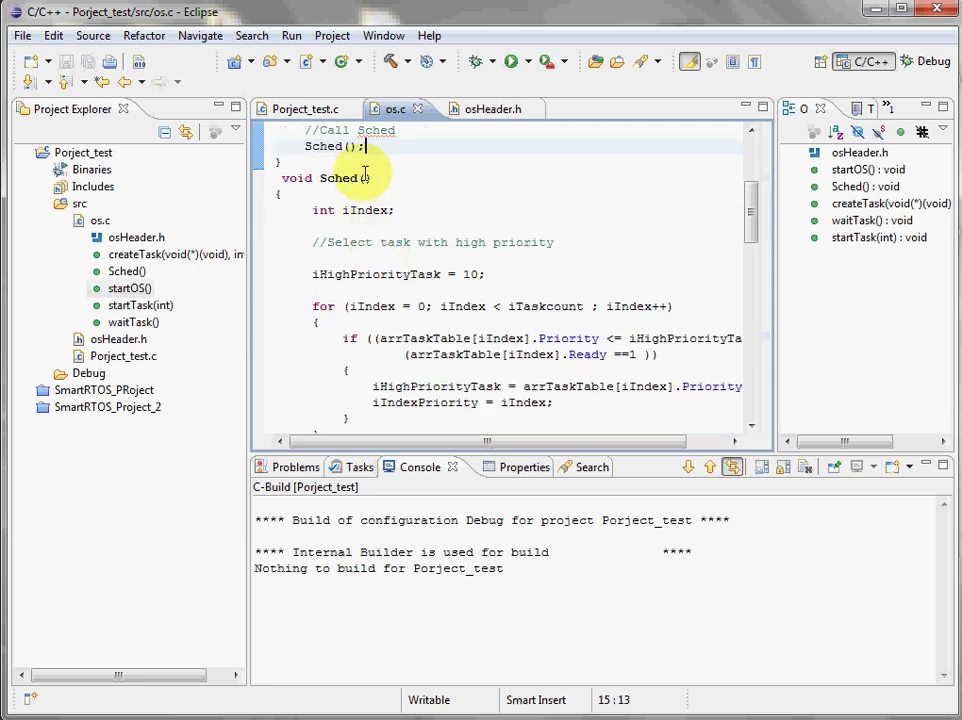
pyautogui.scroll(3)
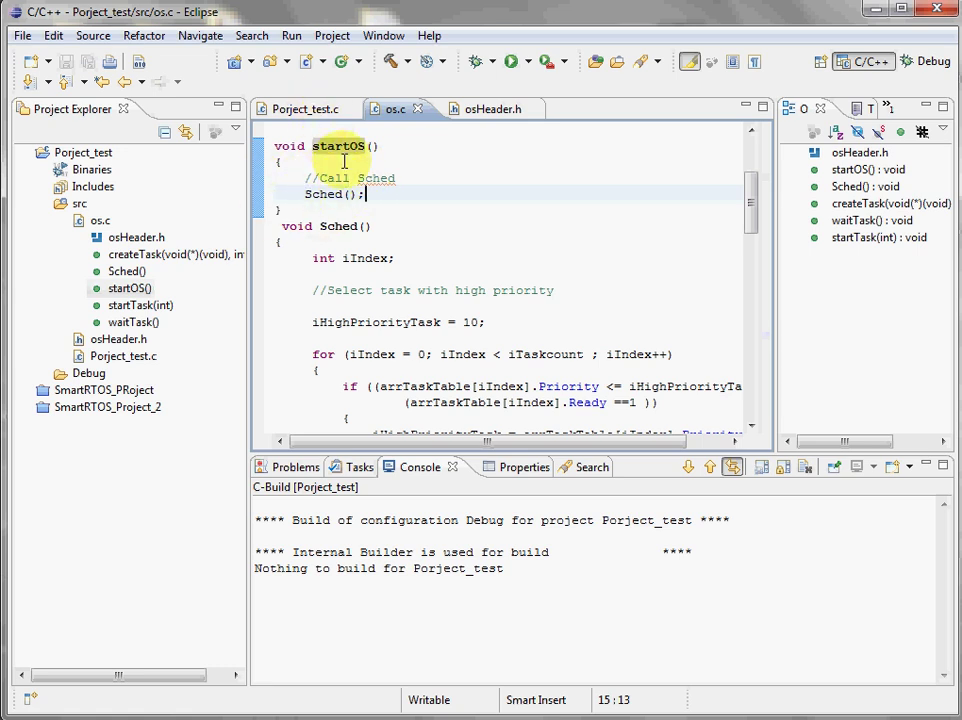
pyautogui.scroll(-3)
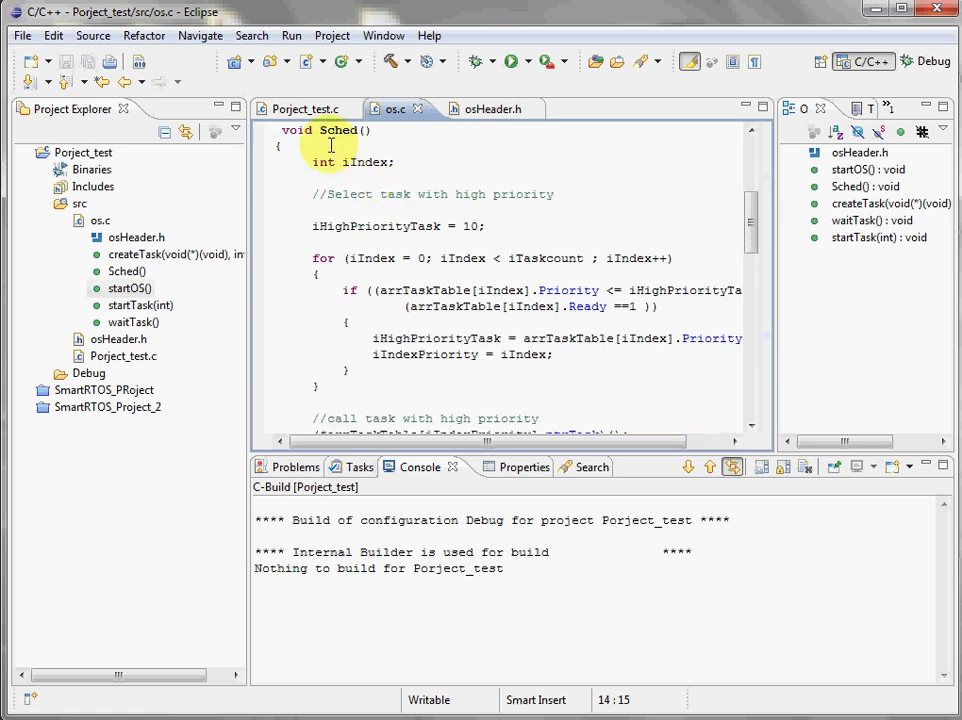
pyautogui.doubleClick(338, 130)
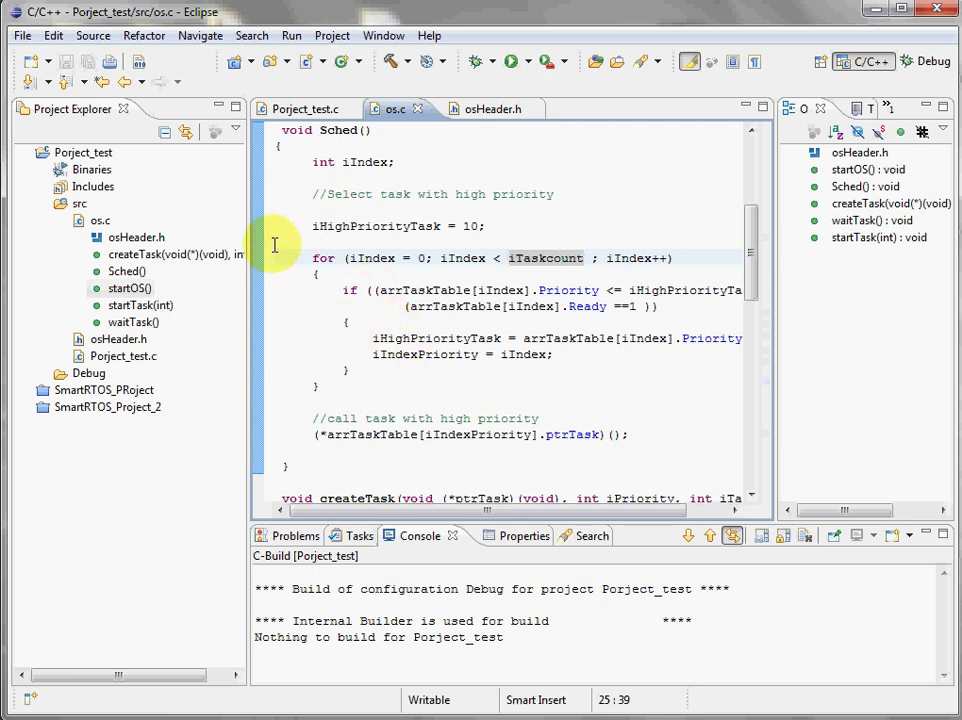
pyautogui.doubleClick(322, 258)
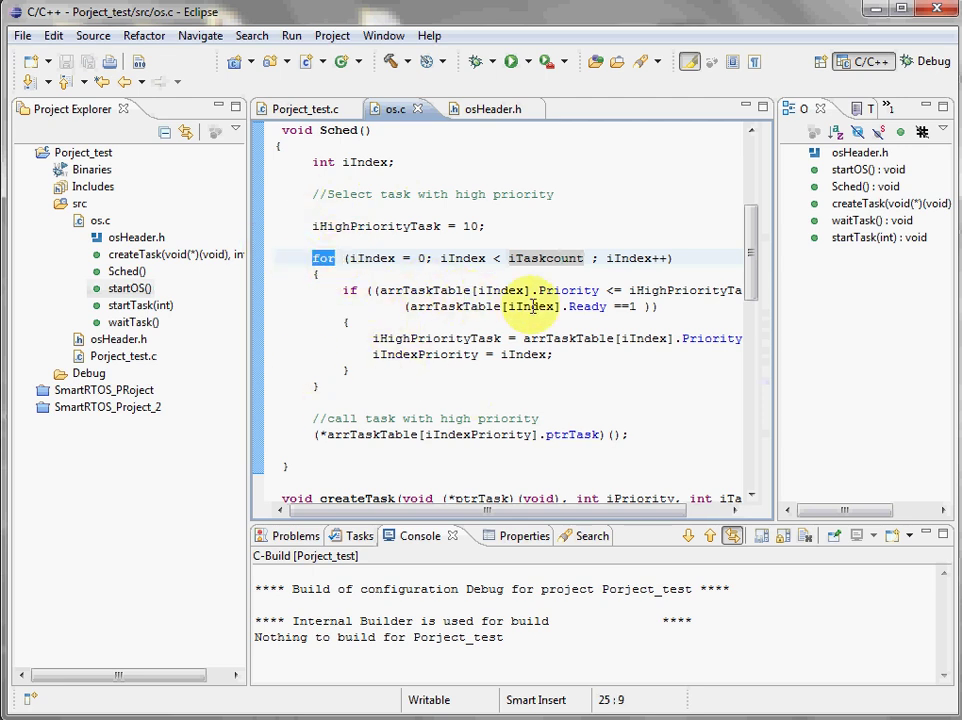
pyautogui.doubleClick(568, 290)
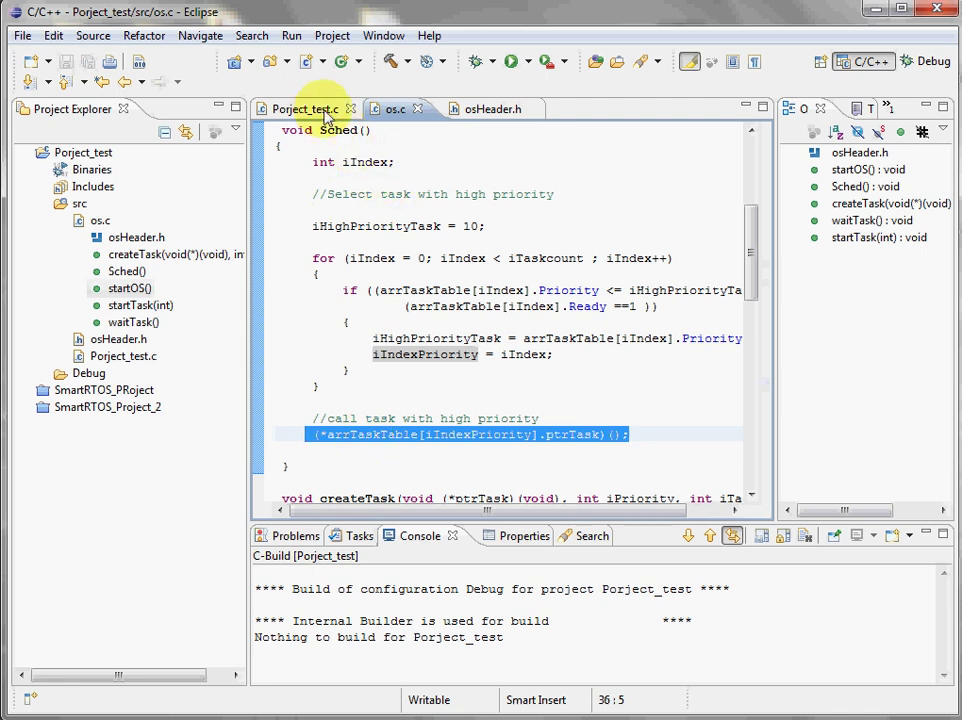
# Switch to Porject_test.c and scroll down to main's startOS() call.
pyautogui.click(303, 108)
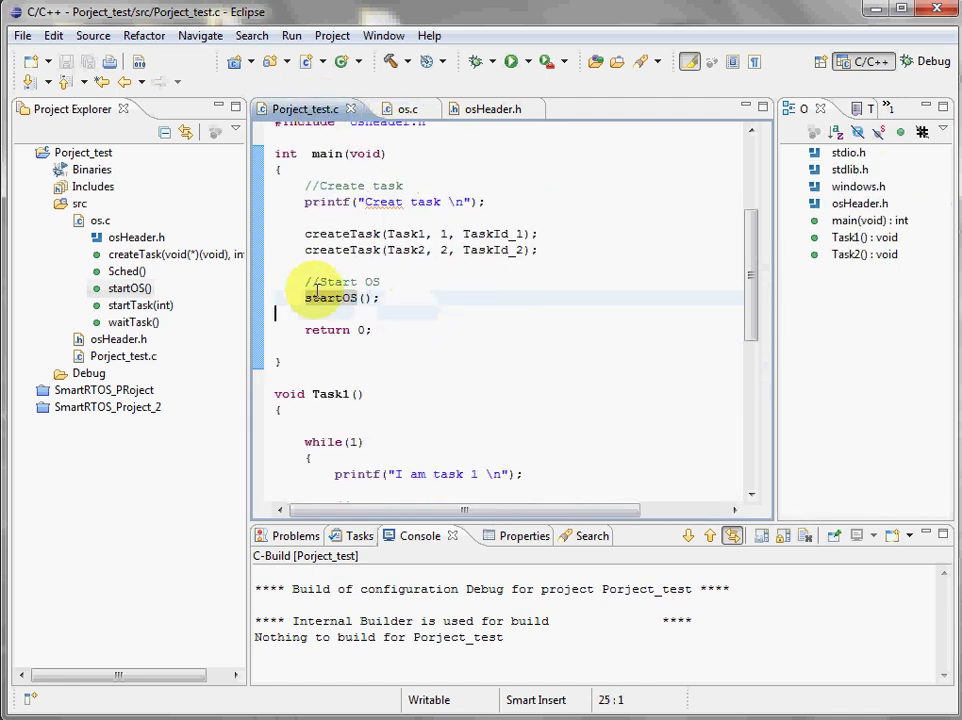
pyautogui.scroll(-3)
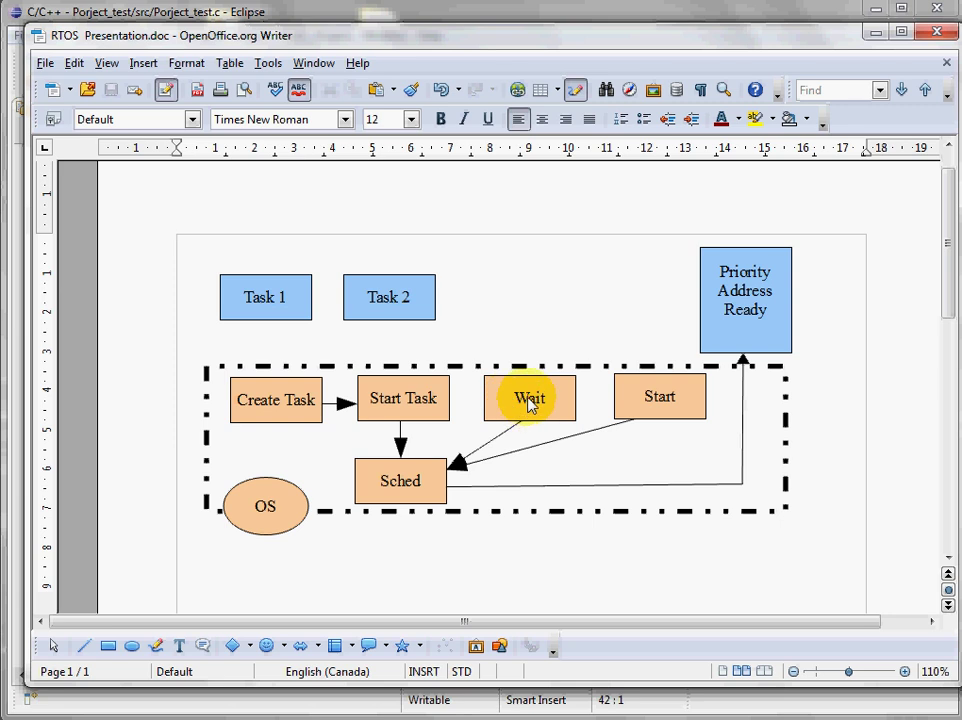
pyautogui.moveTo(728, 315)
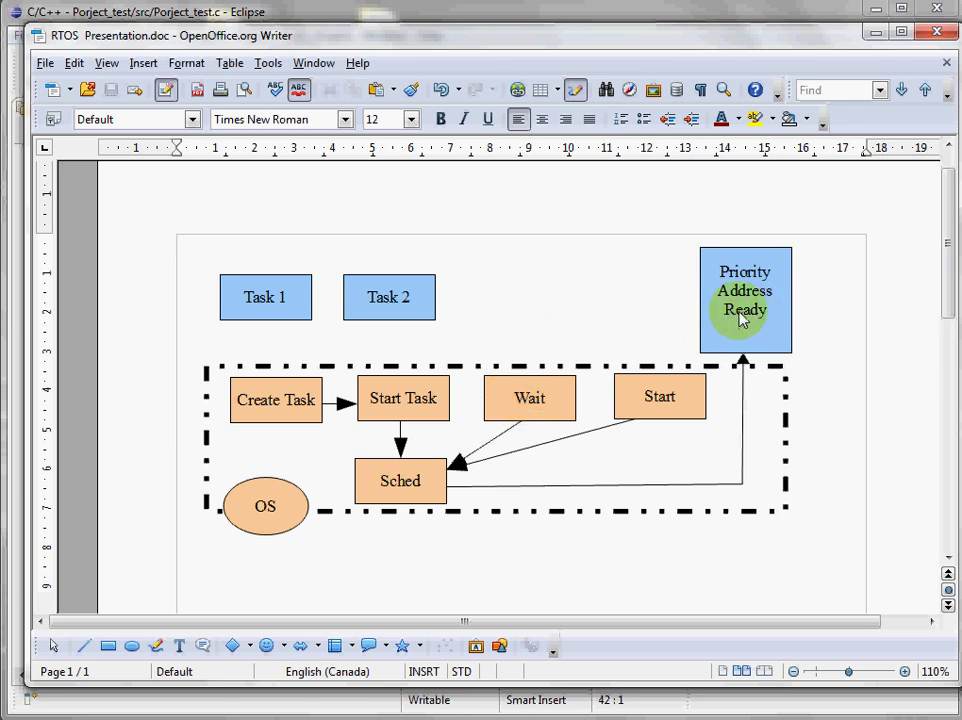
pyautogui.moveTo(450, 485)
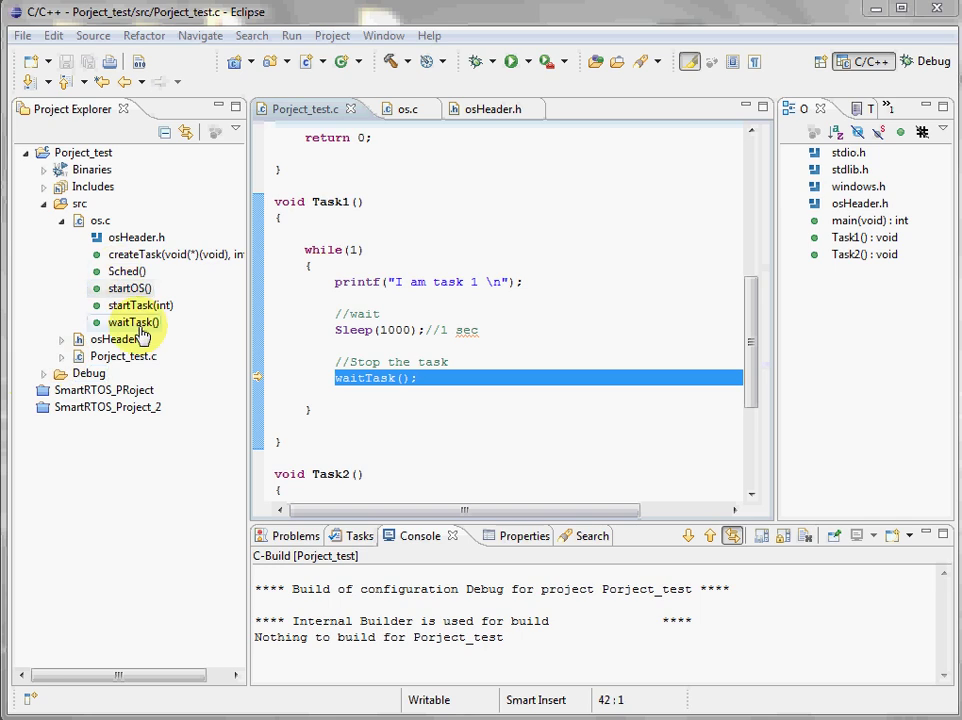
# Jump to waitTask in os.c and mark the line setting Ready to 0.
pyautogui.click(128, 321)
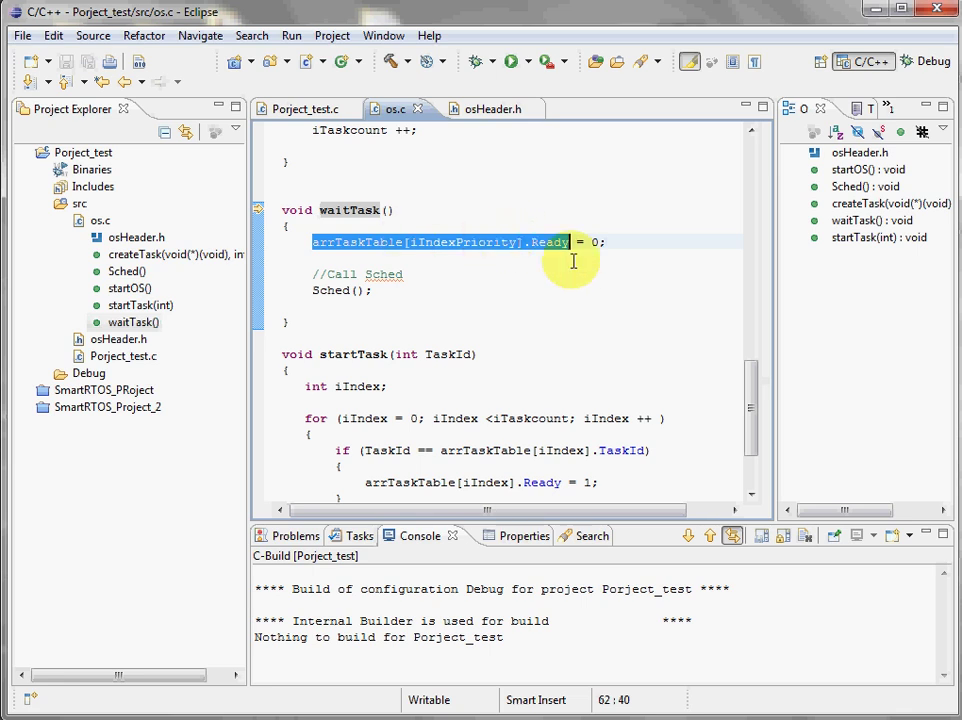
pyautogui.click(595, 242)
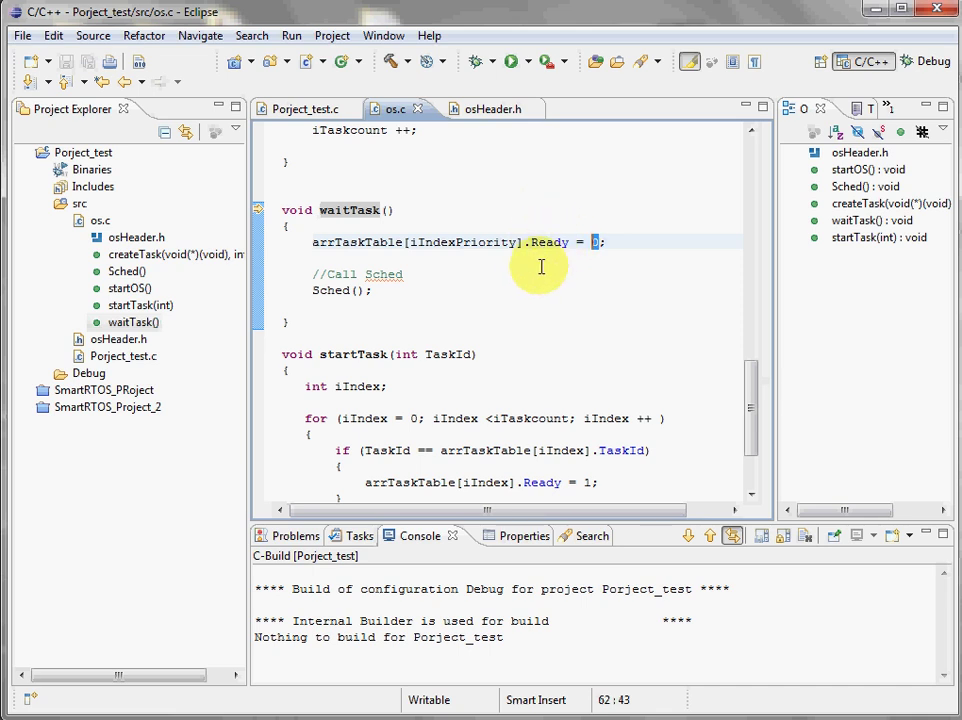
pyautogui.moveTo(494, 262)
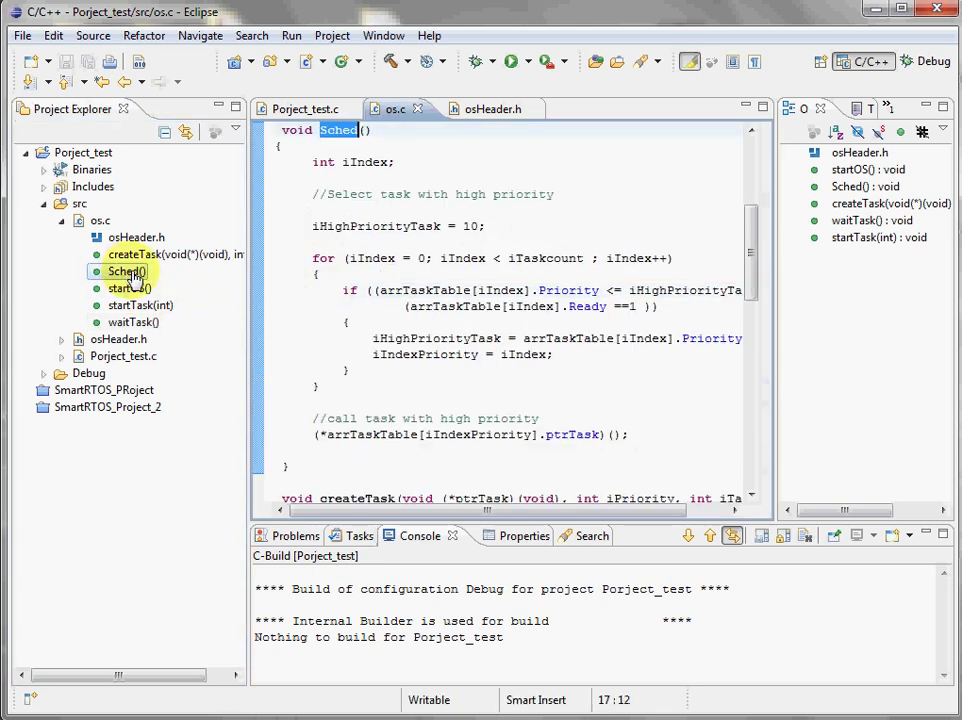
# Go to Sched in os.c and select the call to the highest-priority ready task.
pyautogui.click(515, 280)
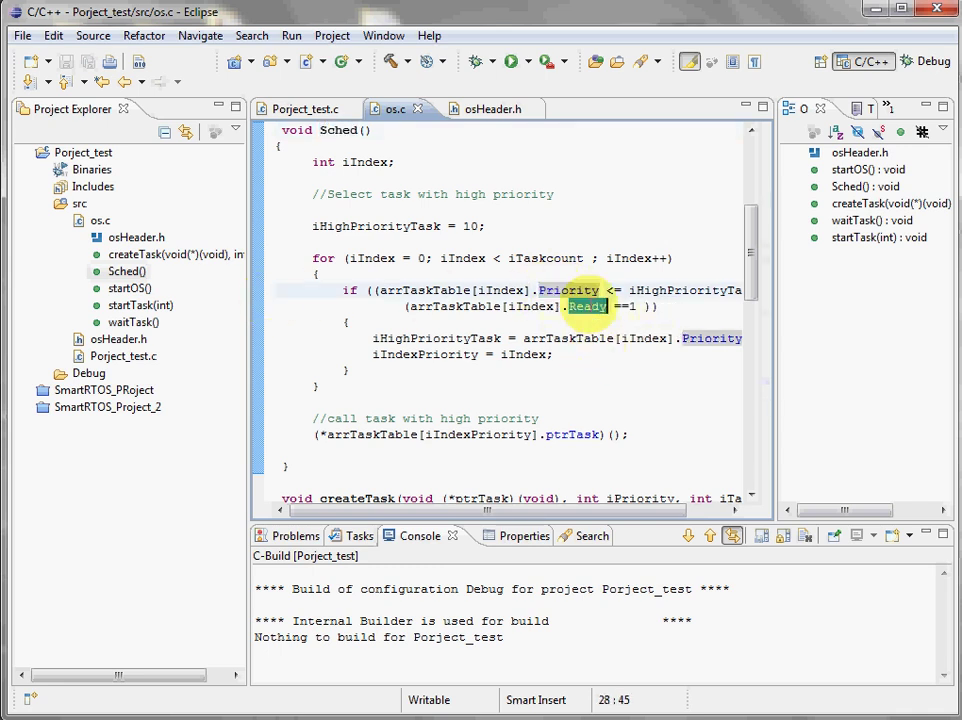
pyautogui.moveTo(588, 306)
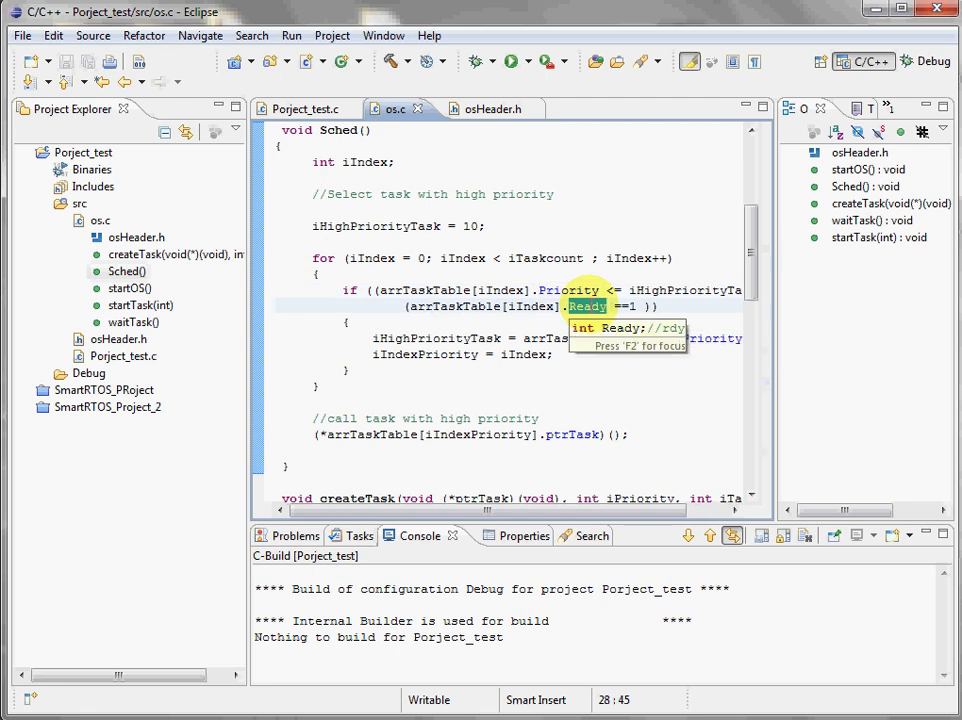
pyautogui.moveTo(355, 290)
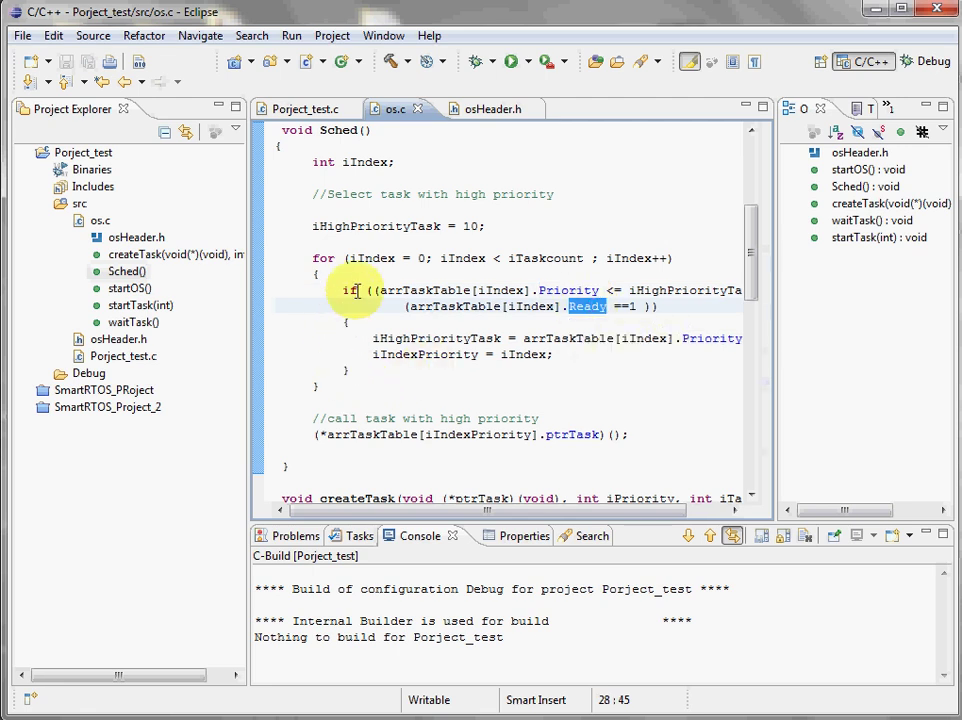
pyautogui.moveTo(462, 283)
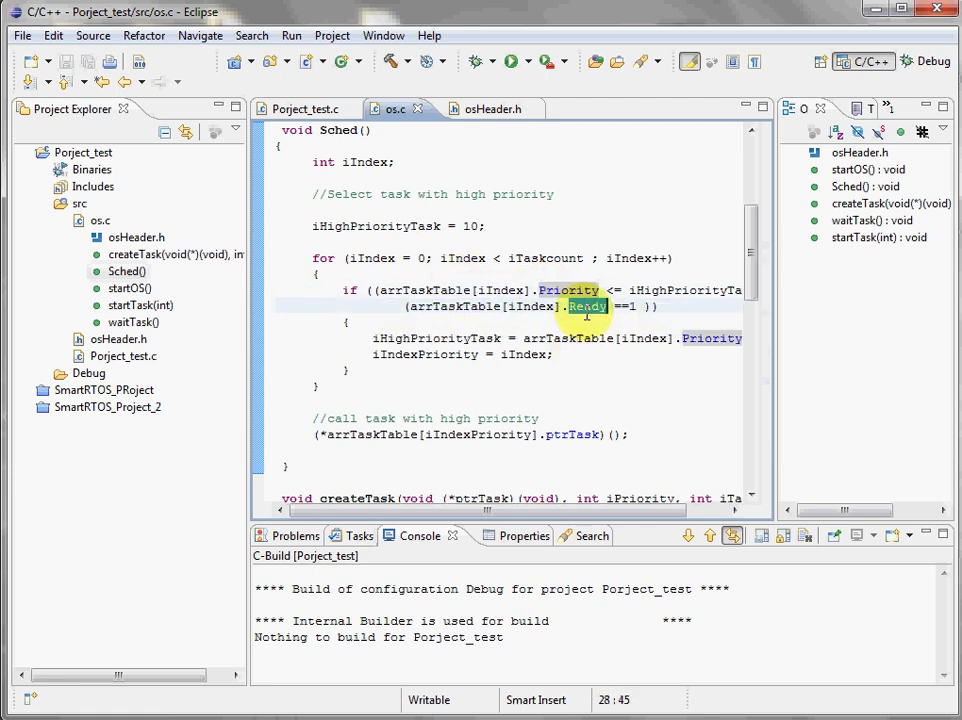
pyautogui.click(448, 353)
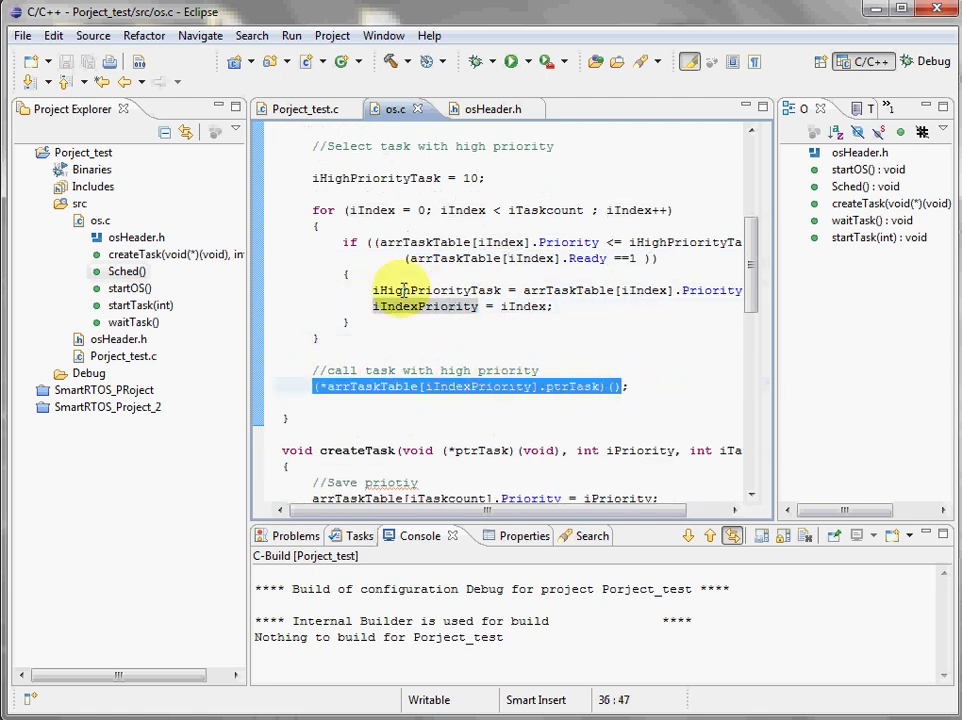
# Scroll through Task1 and Task2 in Porject_test.c, then open startTask(int) in os.c.
pyautogui.click(305, 108)
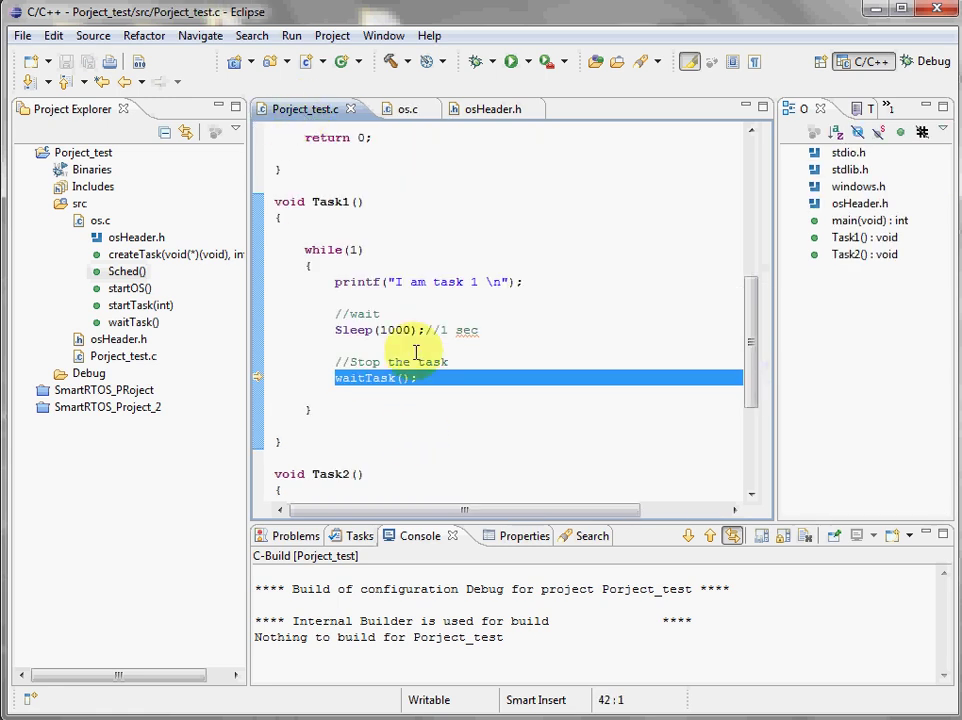
pyautogui.scroll(-3)
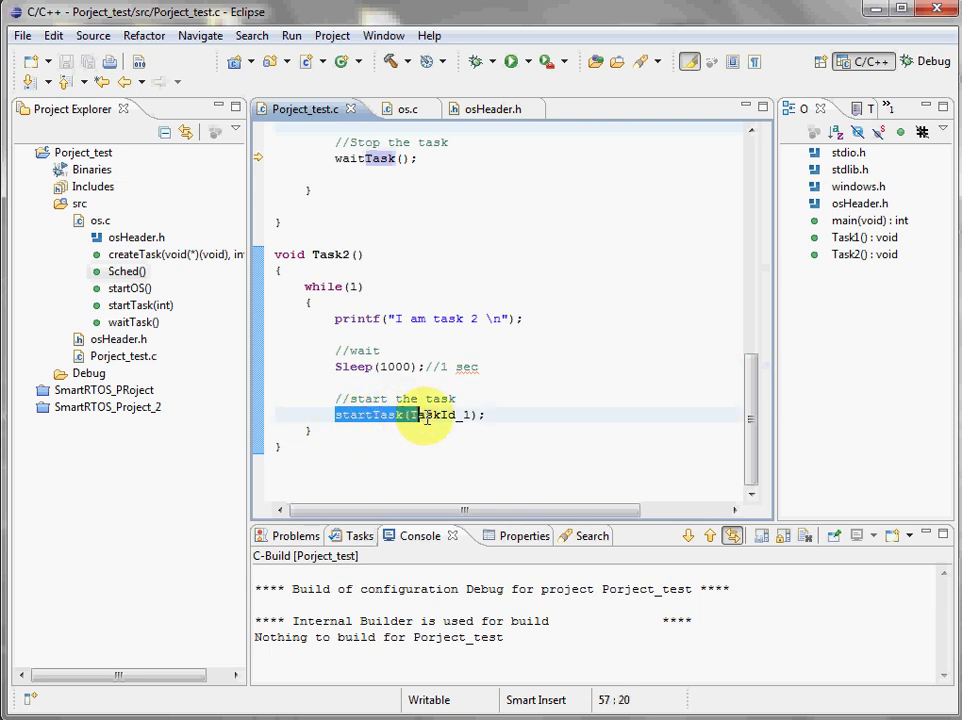
pyautogui.click(455, 415)
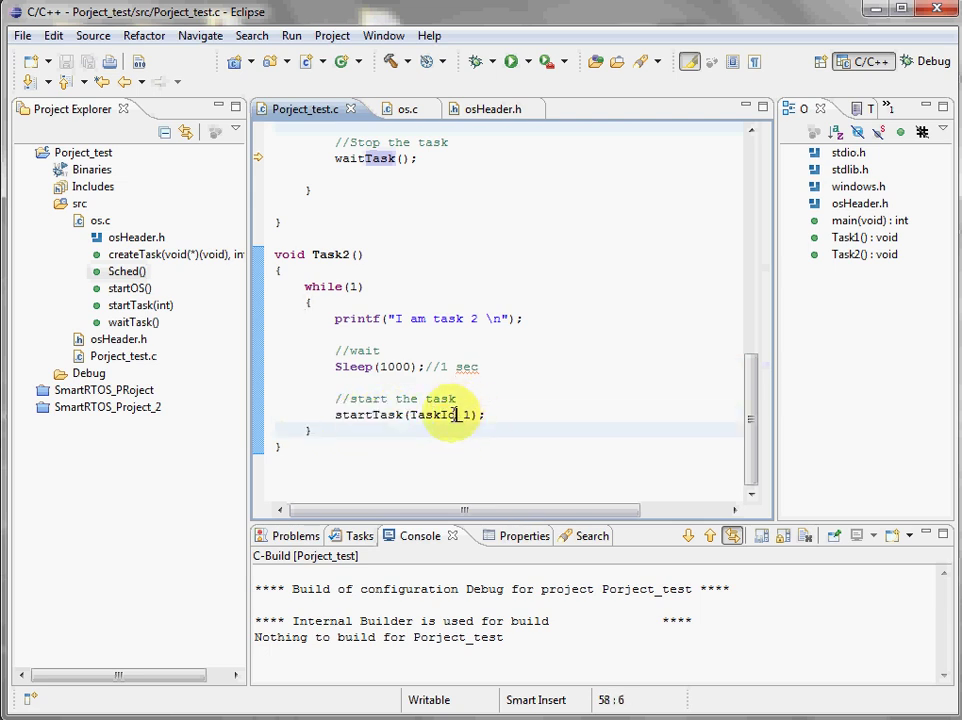
pyautogui.scroll(3)
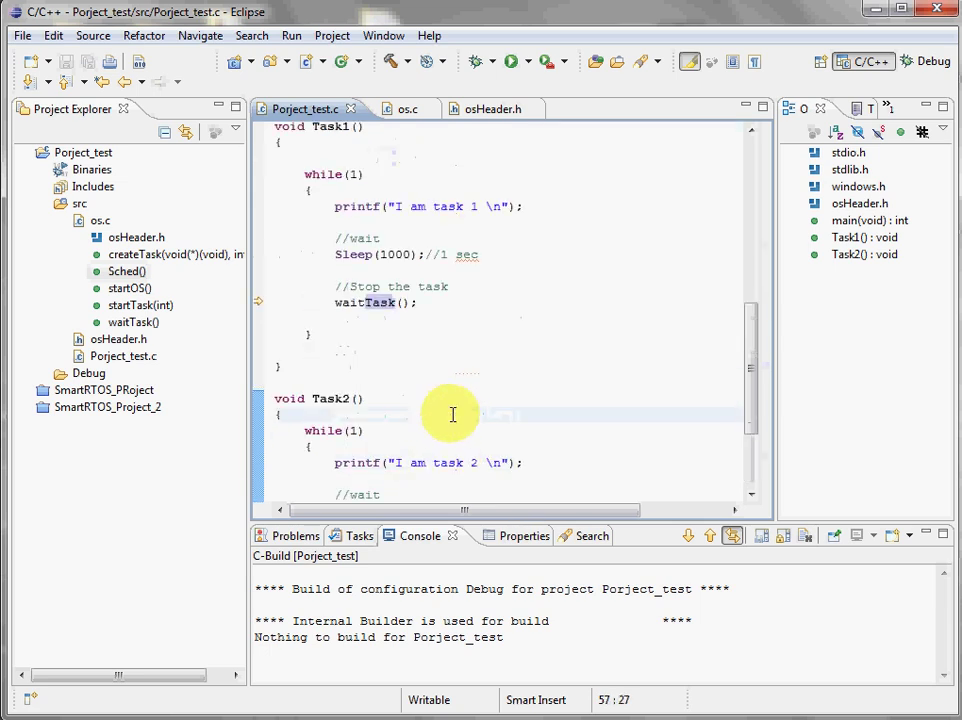
pyautogui.scroll(3)
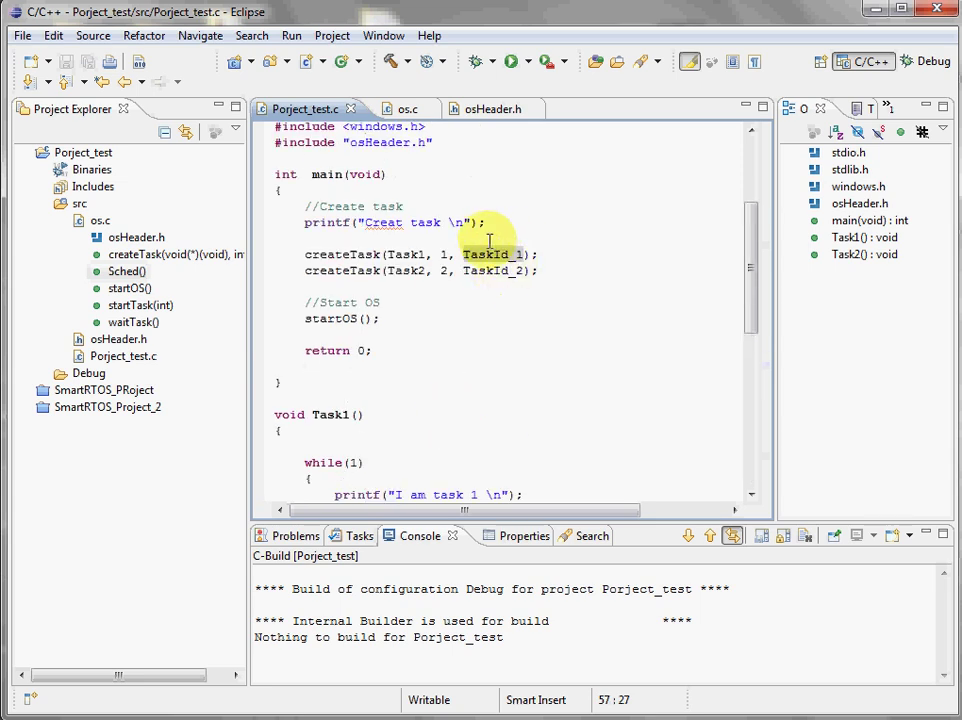
pyautogui.scroll(-3)
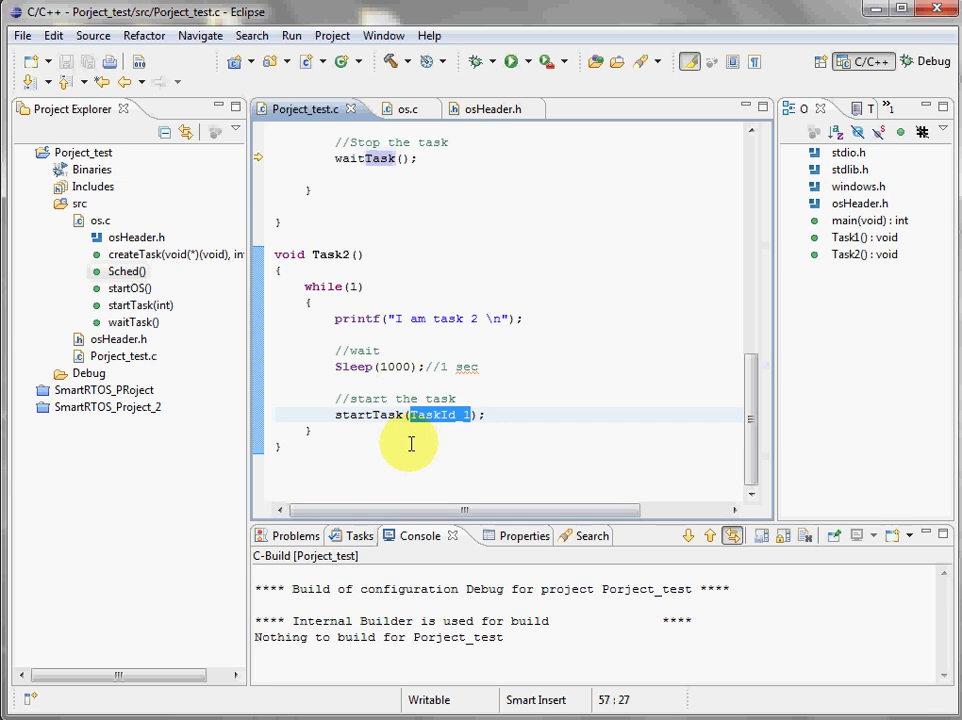
pyautogui.moveTo(365, 415)
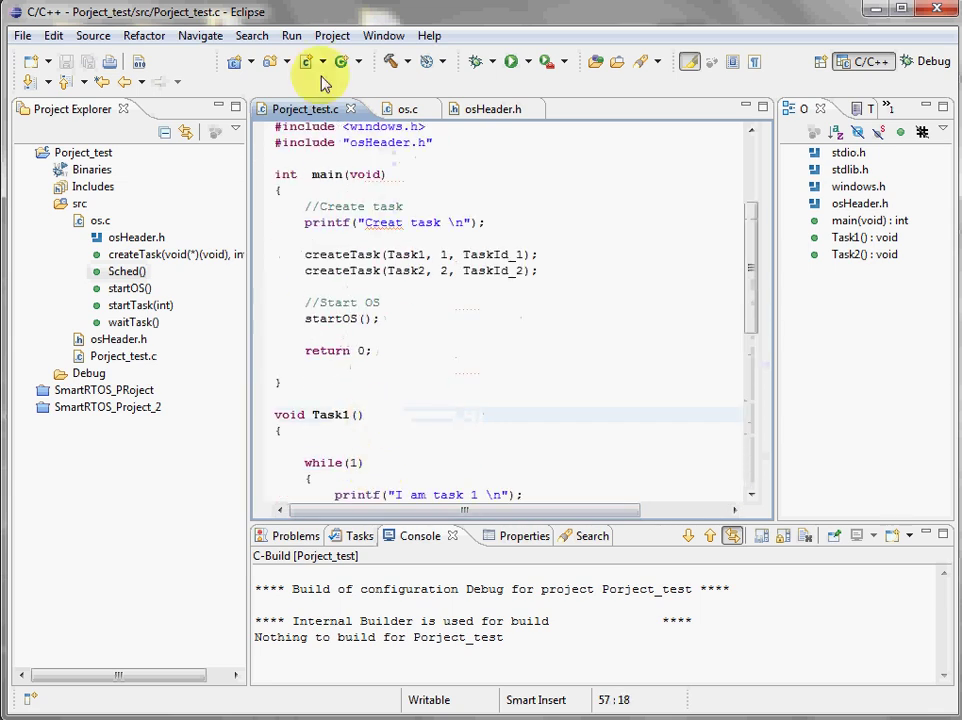
pyautogui.doubleClick(331, 414)
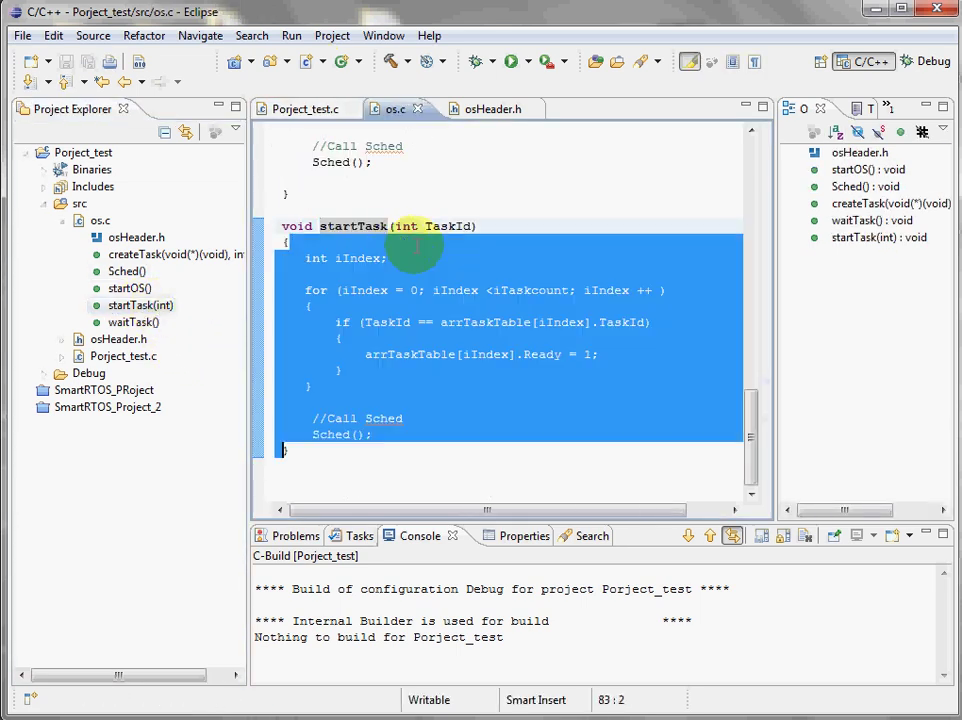
# Highlight the TaskId comparison, the Ready flag assignment and the call to Sched.
pyautogui.doubleClick(449, 225)
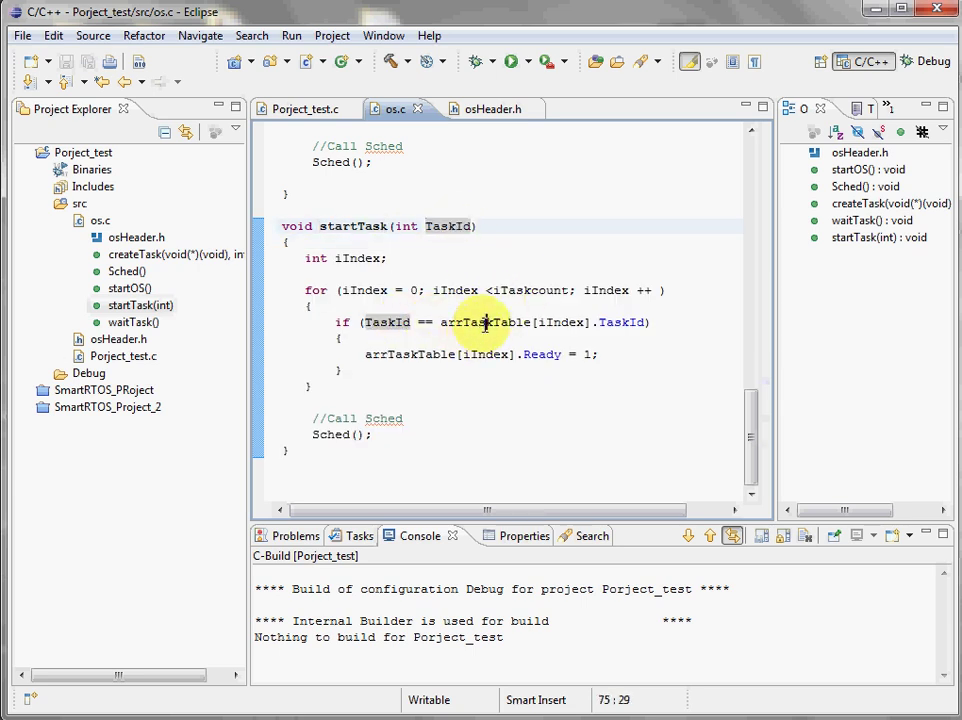
pyautogui.doubleClick(385, 321)
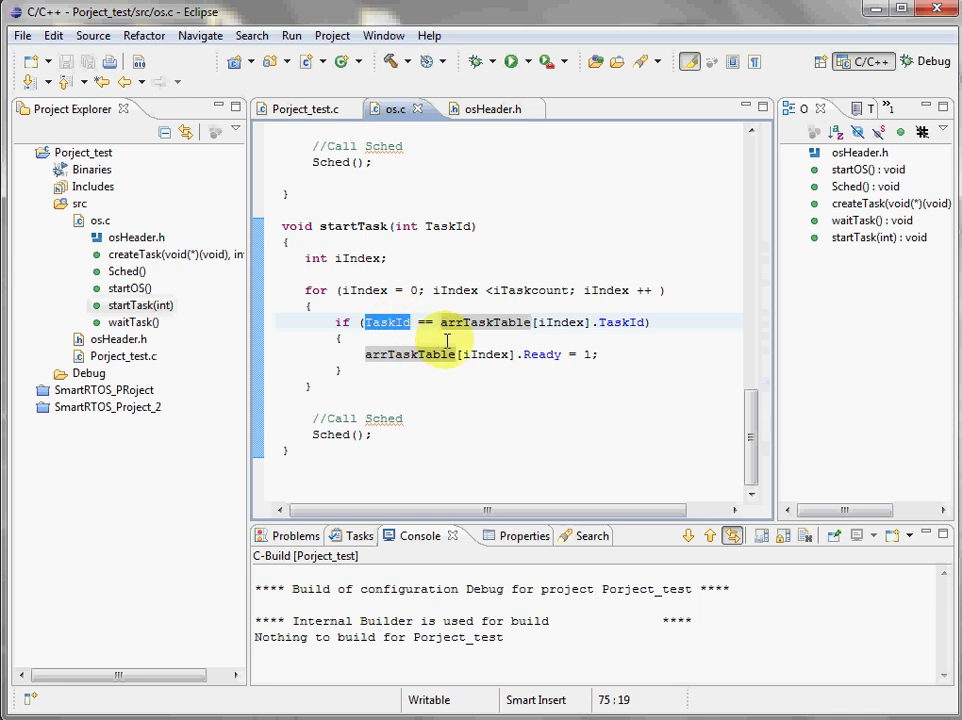
pyautogui.doubleClick(542, 354)
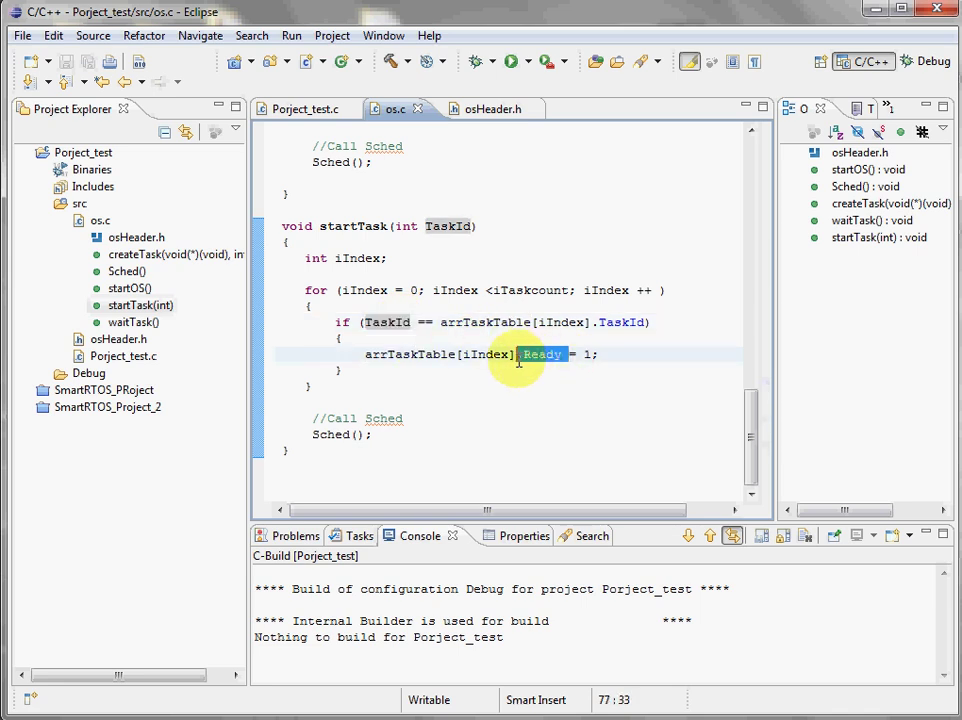
pyautogui.moveTo(567, 367)
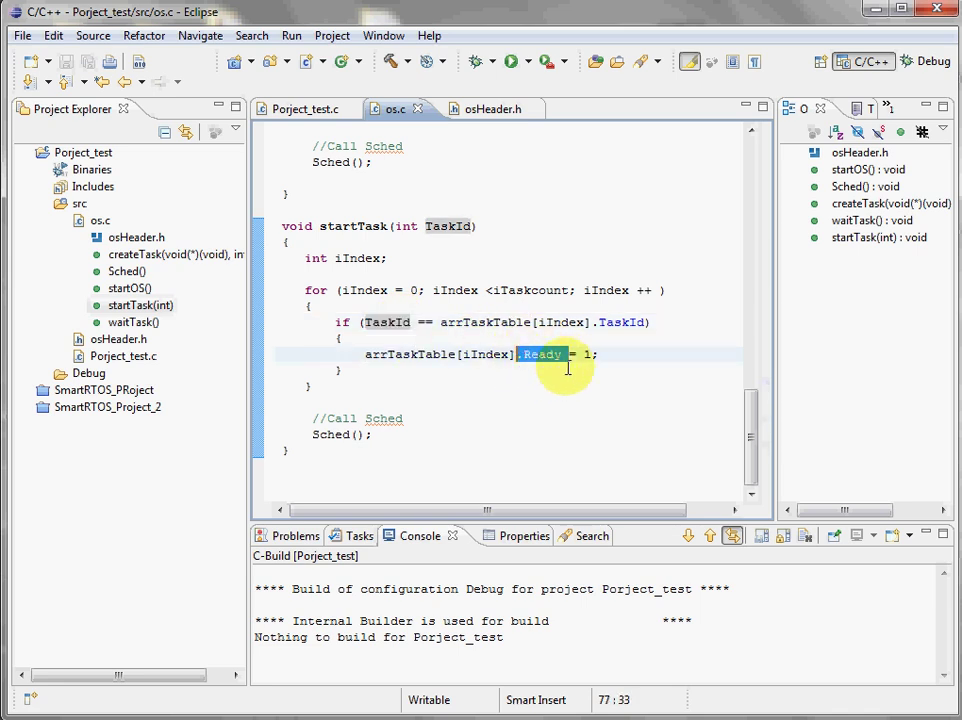
pyautogui.click(330, 434)
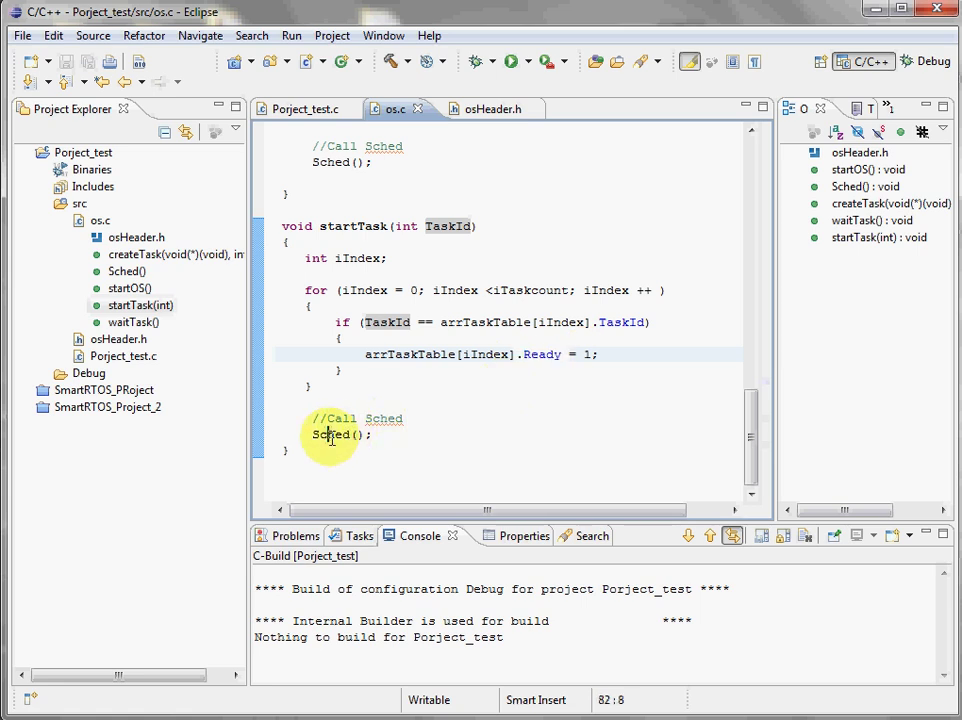
# Jump to waitTask, then Sched, highlighting its priority assignment and task table call.
pyautogui.click(133, 321)
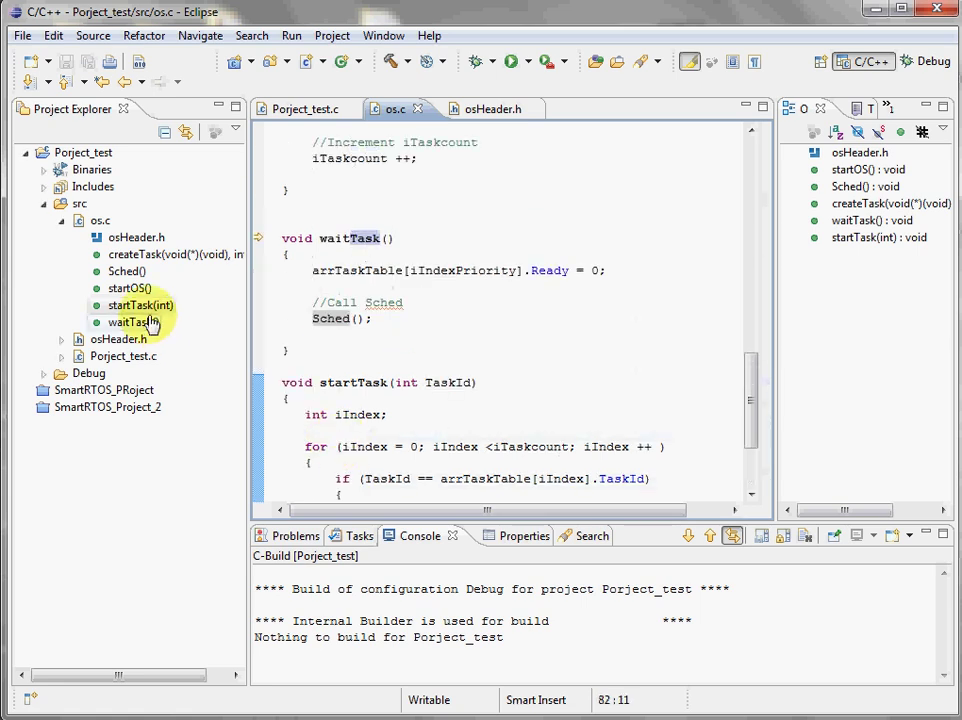
pyautogui.click(126, 271)
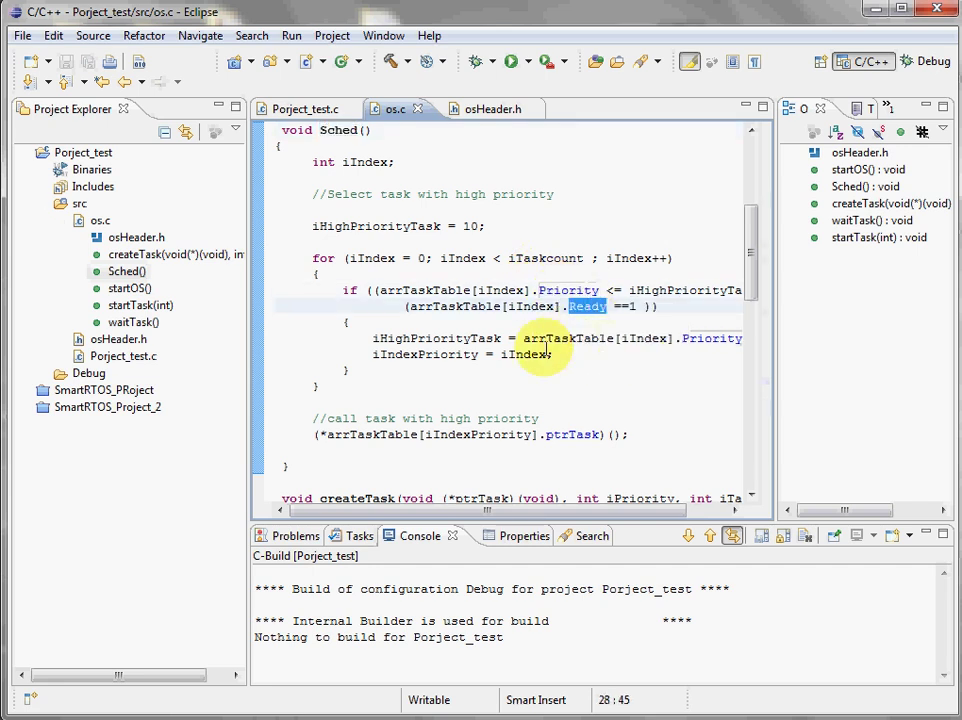
pyautogui.click(413, 415)
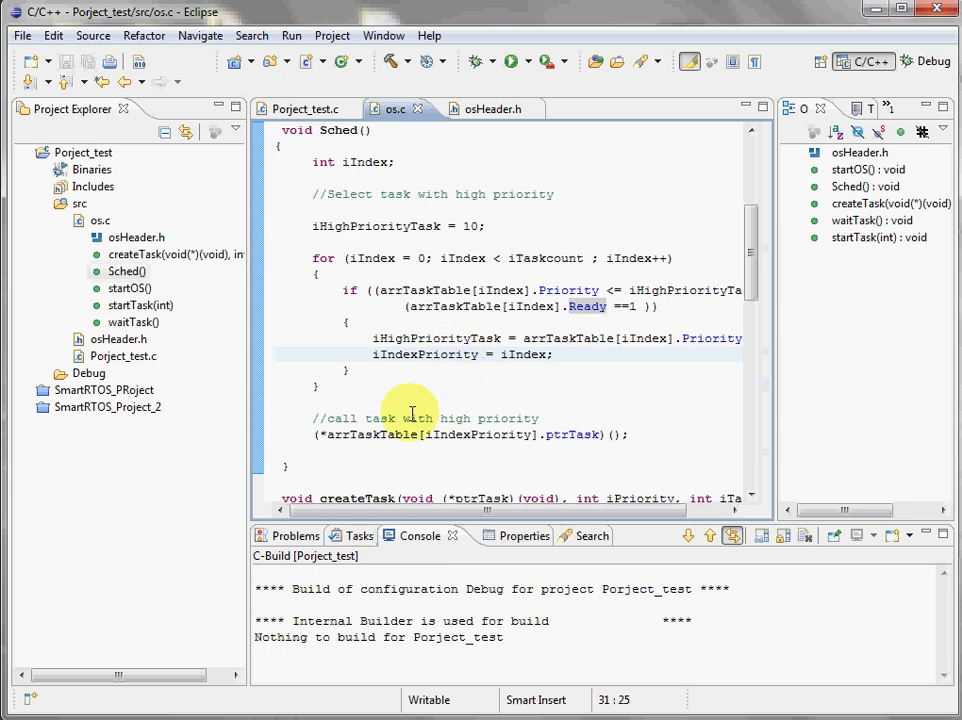
pyautogui.doubleClick(372, 434)
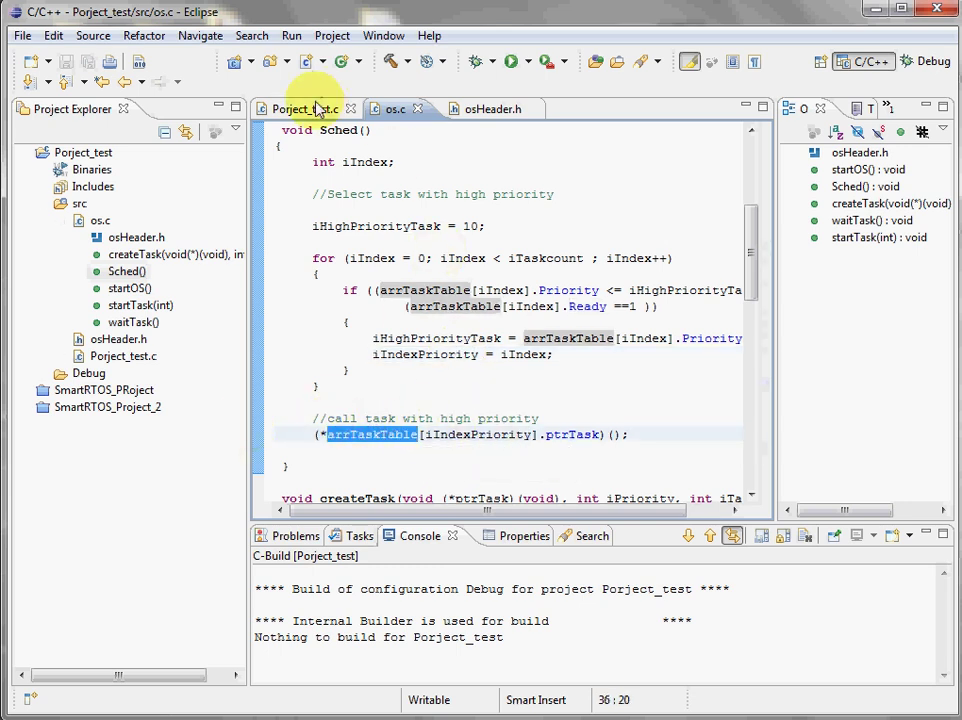
# Switch back to Porject_test.c and scroll through its source.
pyautogui.click(300, 108)
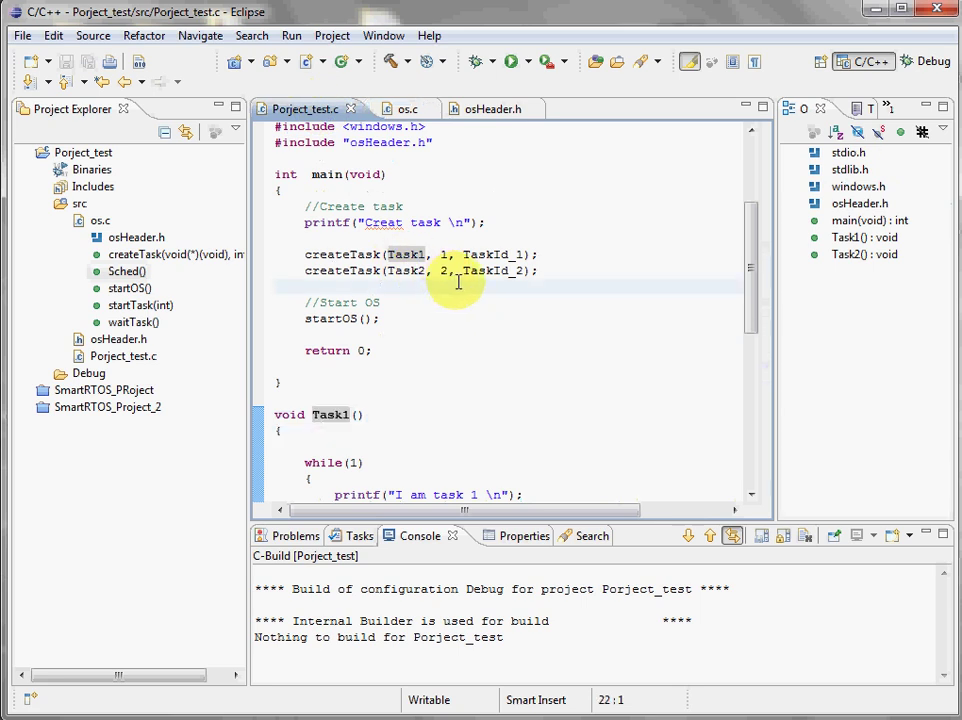
pyautogui.scroll(-3)
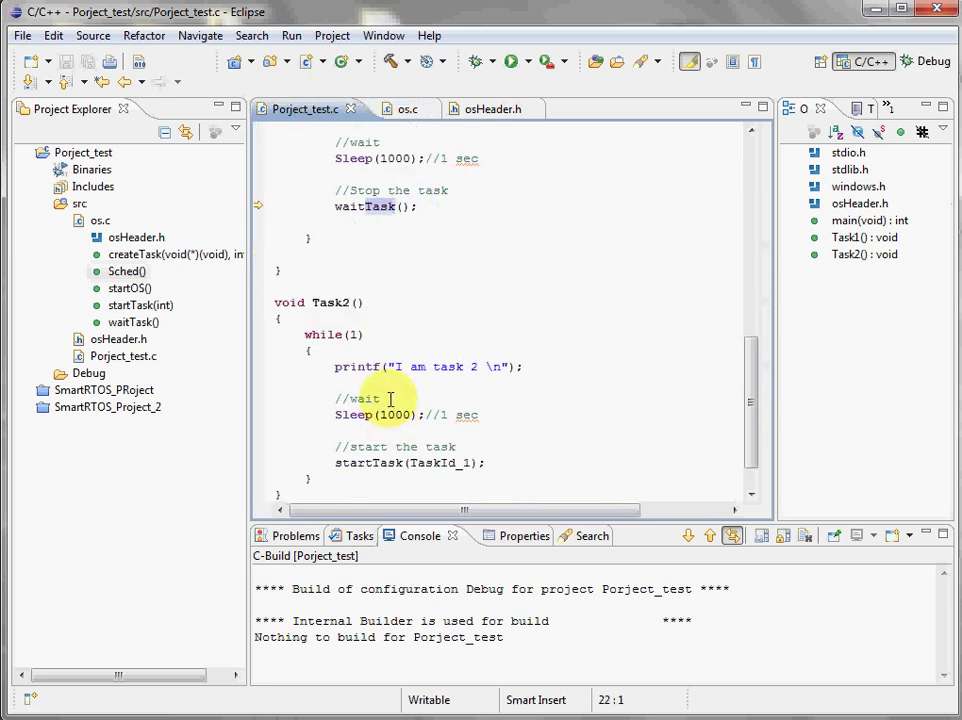
pyautogui.scroll(3)
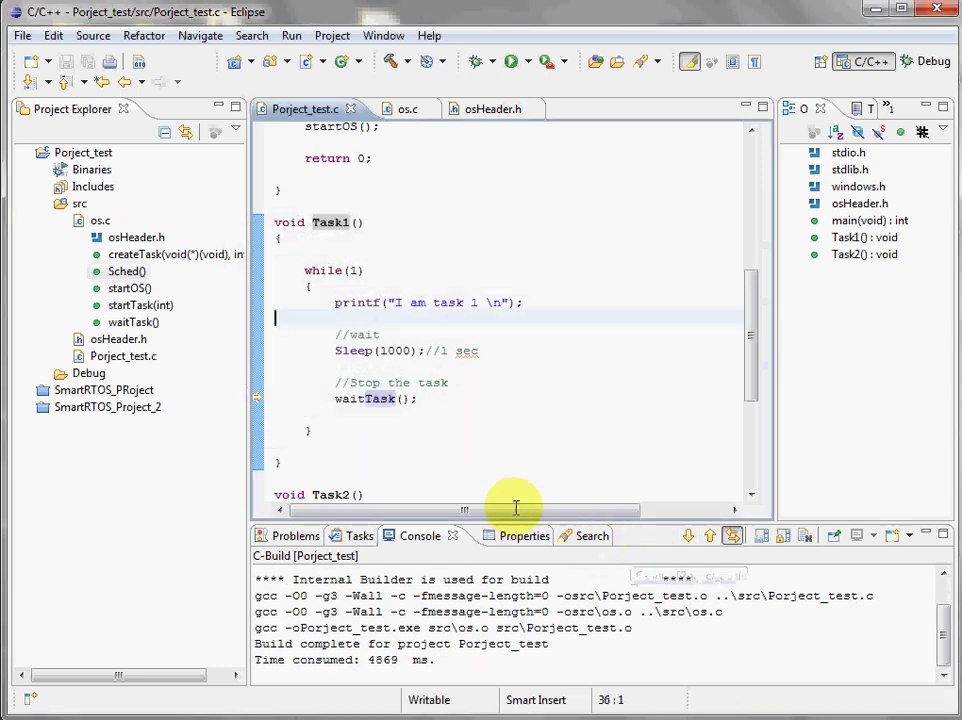
pyautogui.moveTo(495, 50)
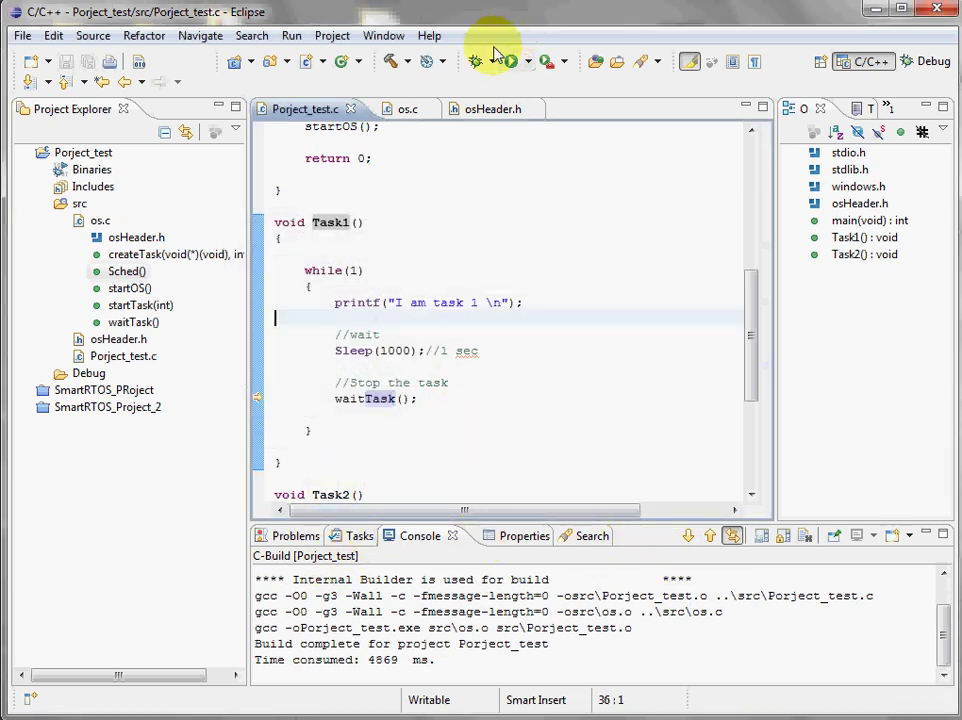
pyautogui.moveTo(512, 61)
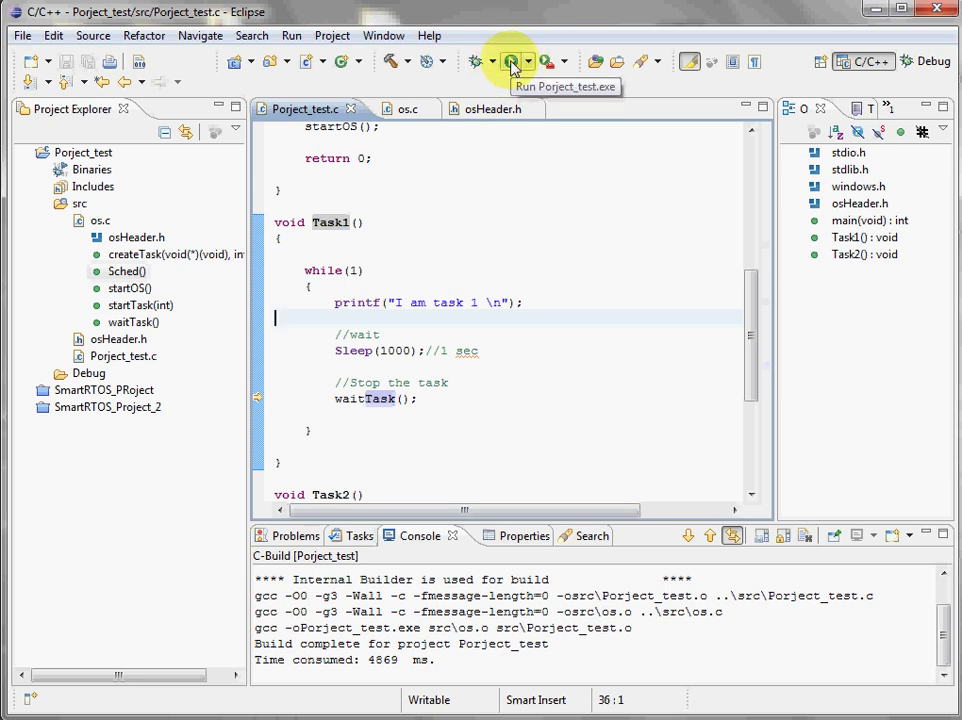
# Run Porject_test.exe, enlarge the Console view, and highlight the 1000 ms sleep.
pyautogui.click(510, 61)
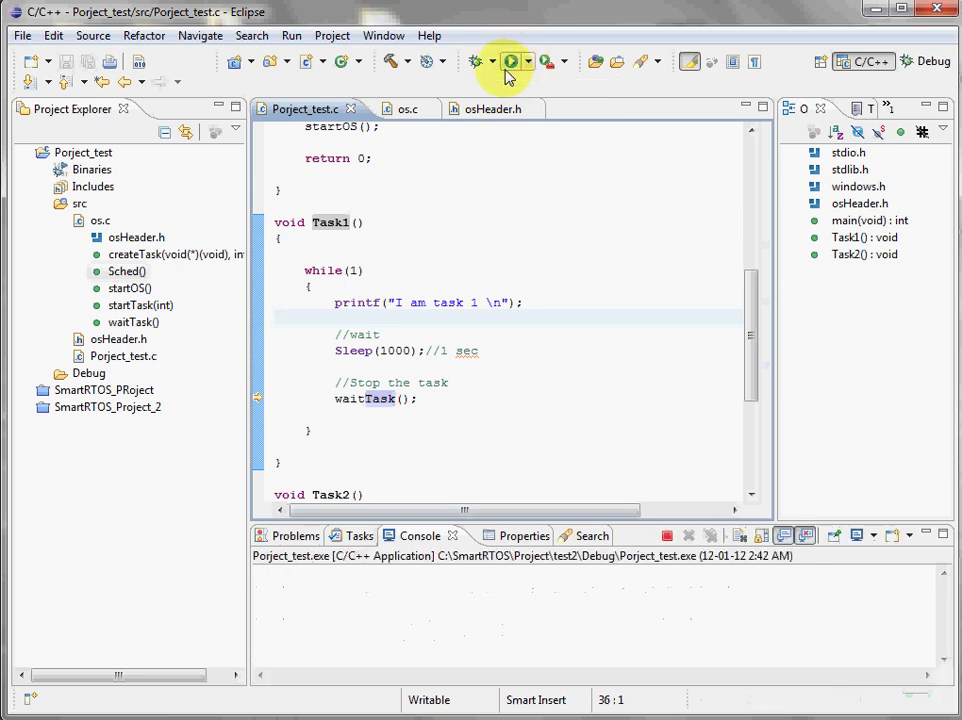
pyautogui.moveTo(618, 520)
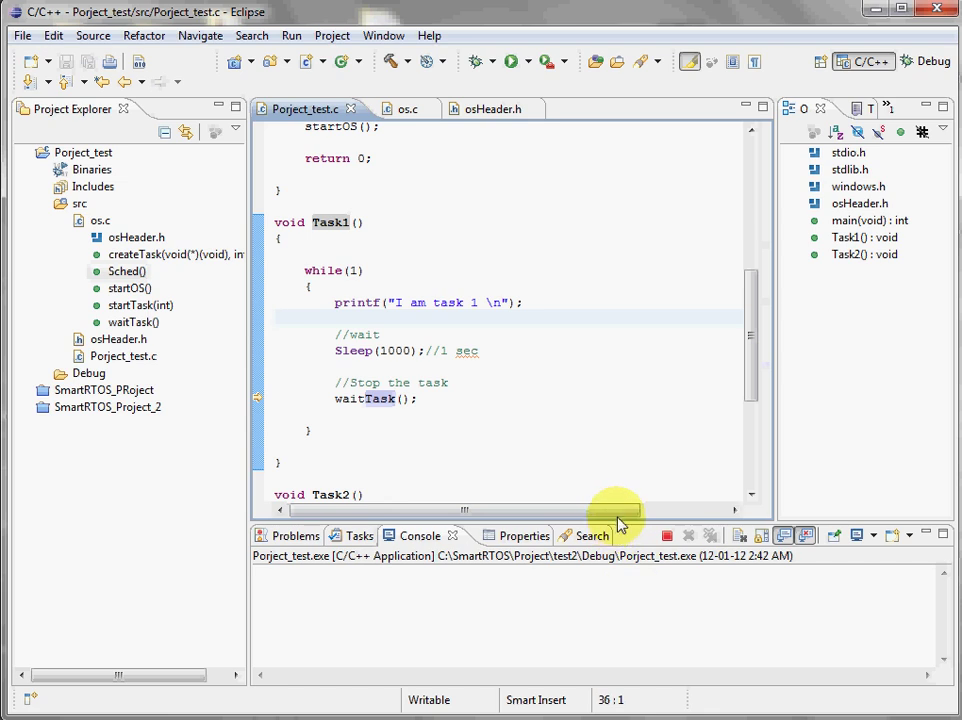
pyautogui.moveTo(620, 520); pyautogui.dragTo(620, 450)
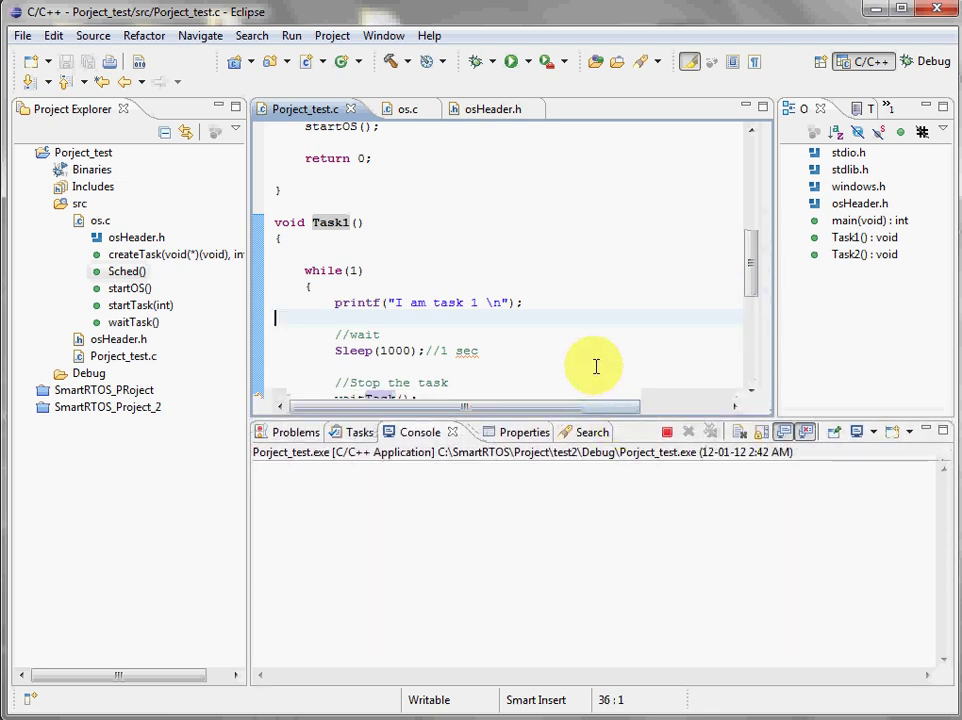
pyautogui.doubleClick(394, 254)
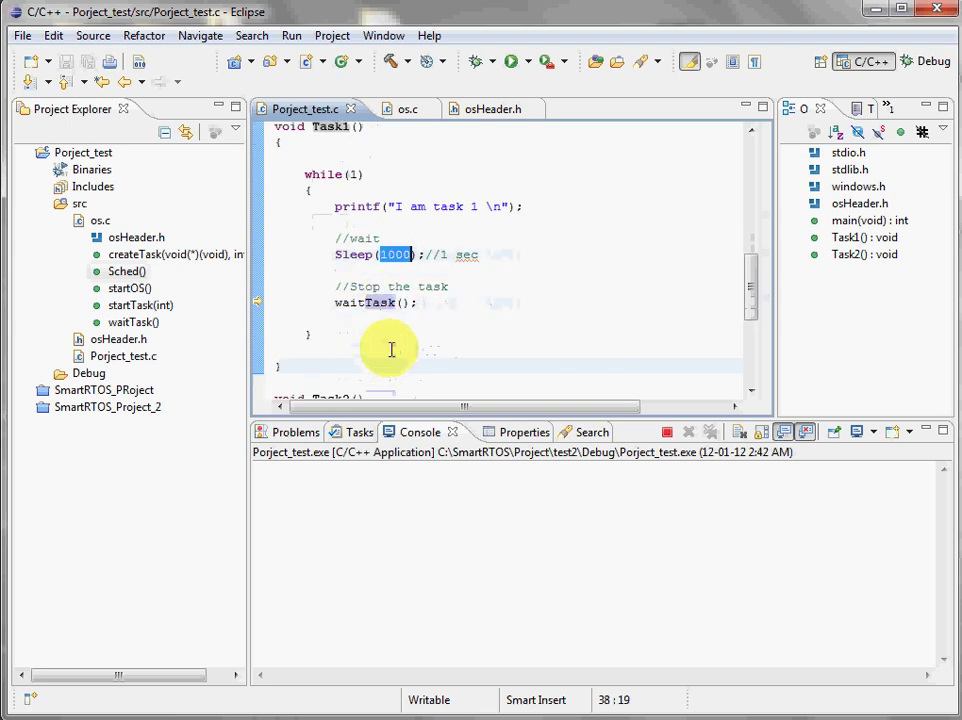
pyautogui.scroll(-3)
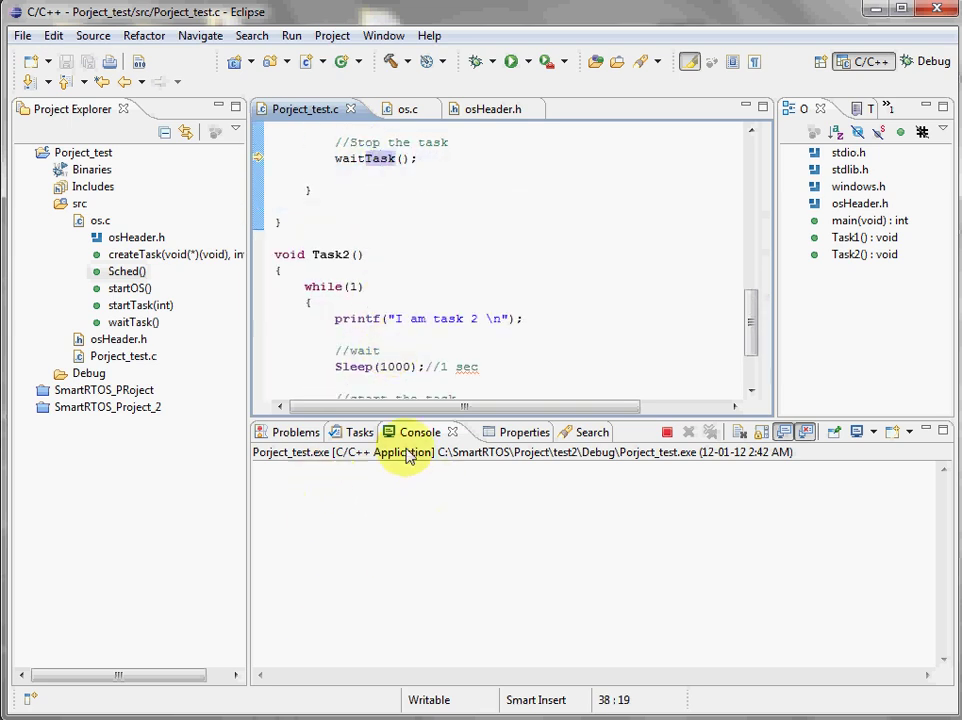
pyautogui.moveTo(658, 525)
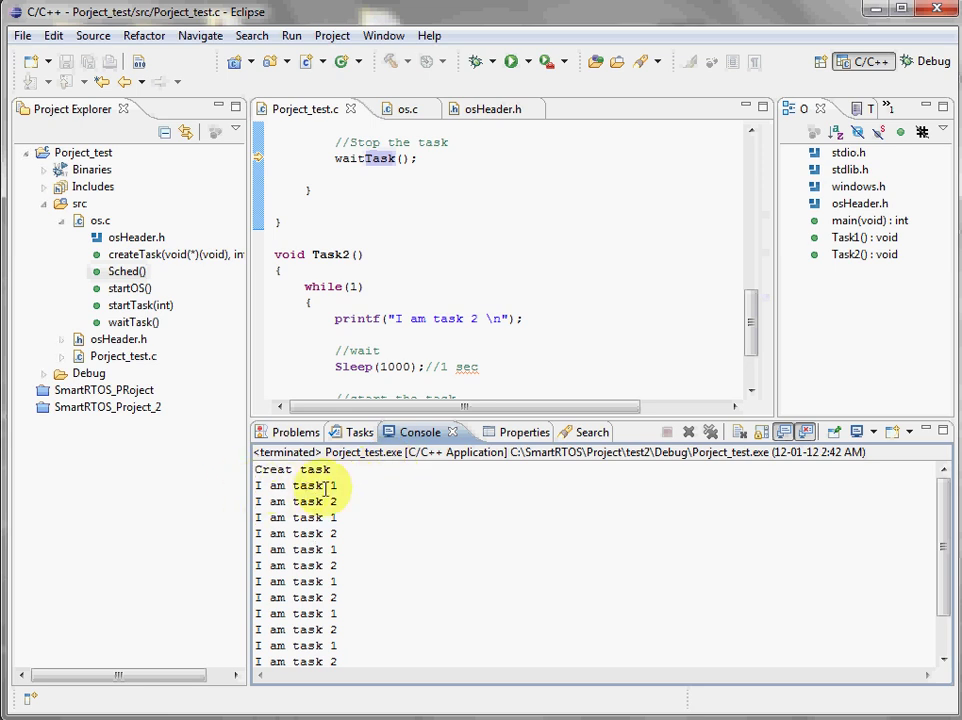
pyautogui.doubleClick(295, 501)
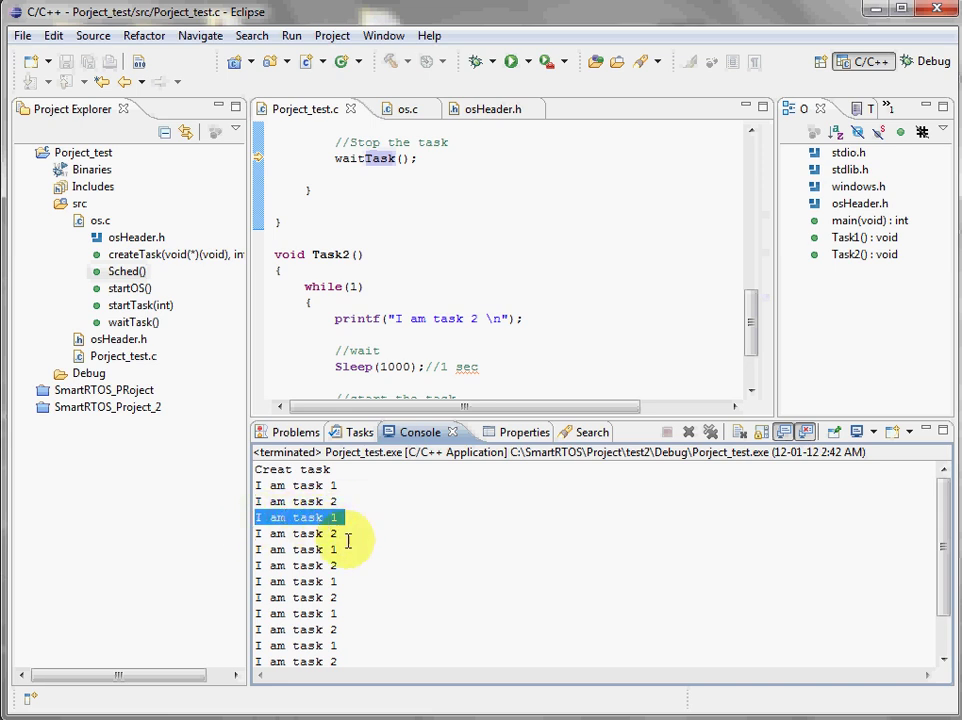
pyautogui.moveTo(351, 582)
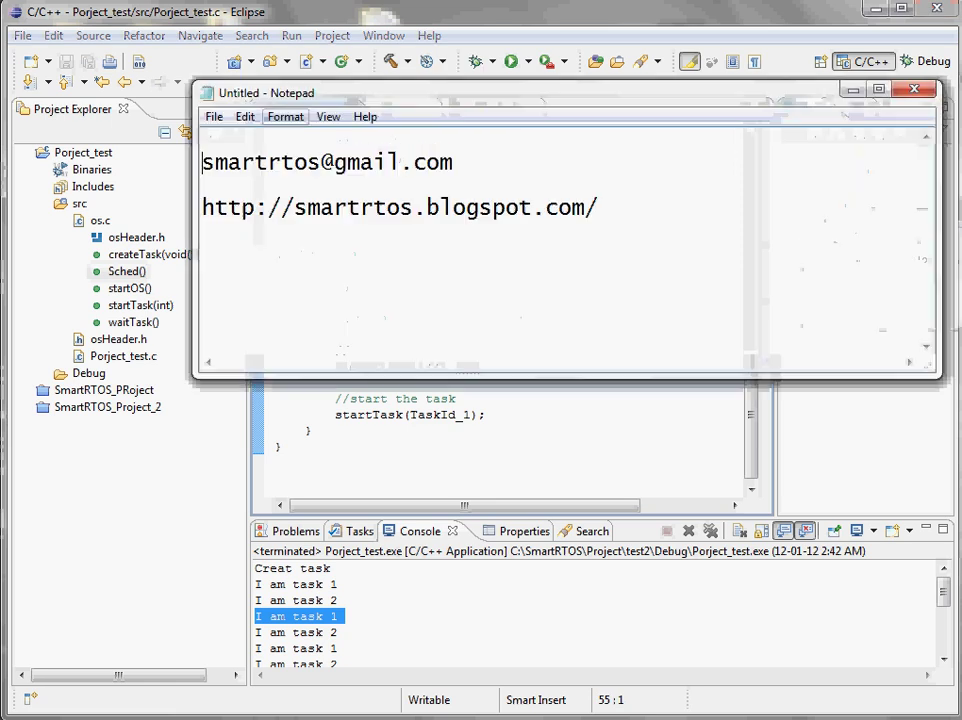
pyautogui.moveTo(390, 170)
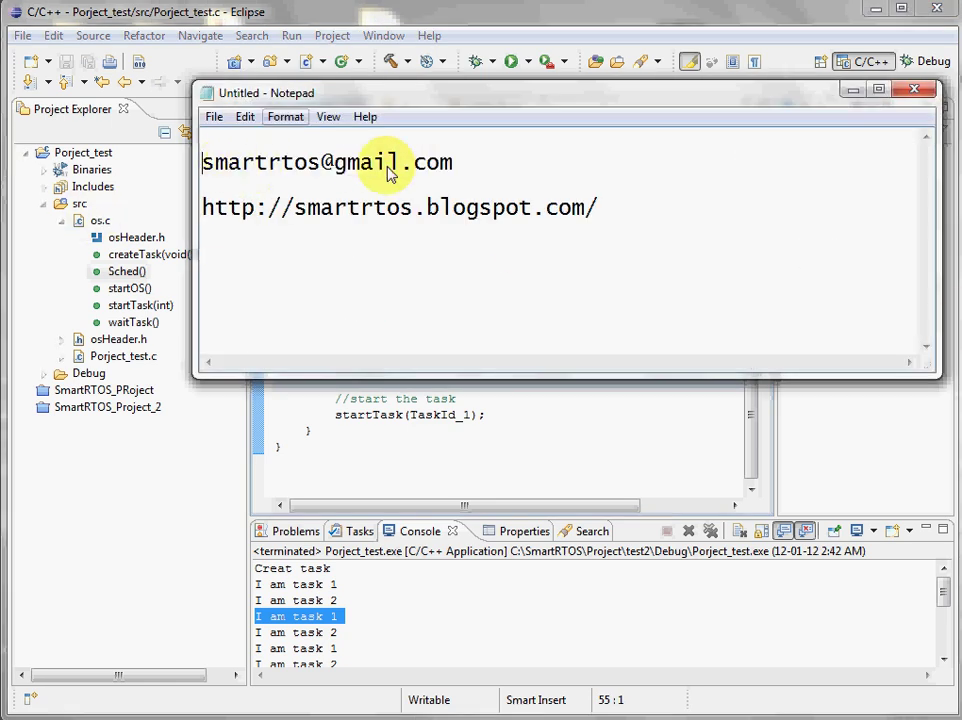
pyautogui.moveTo(478, 207)
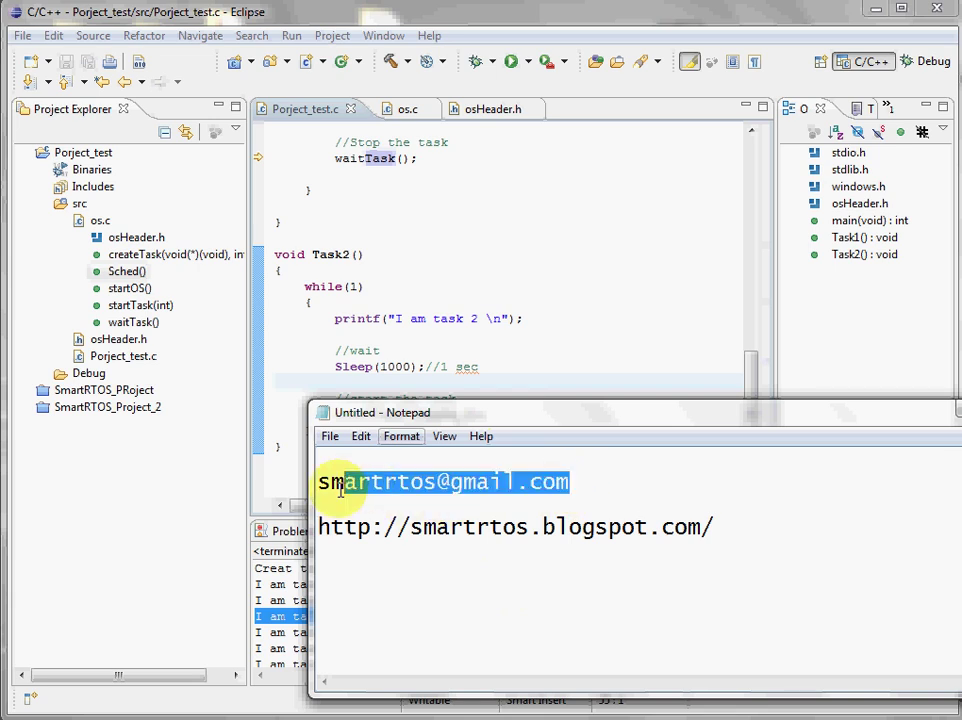
pyautogui.moveTo(282, 443)
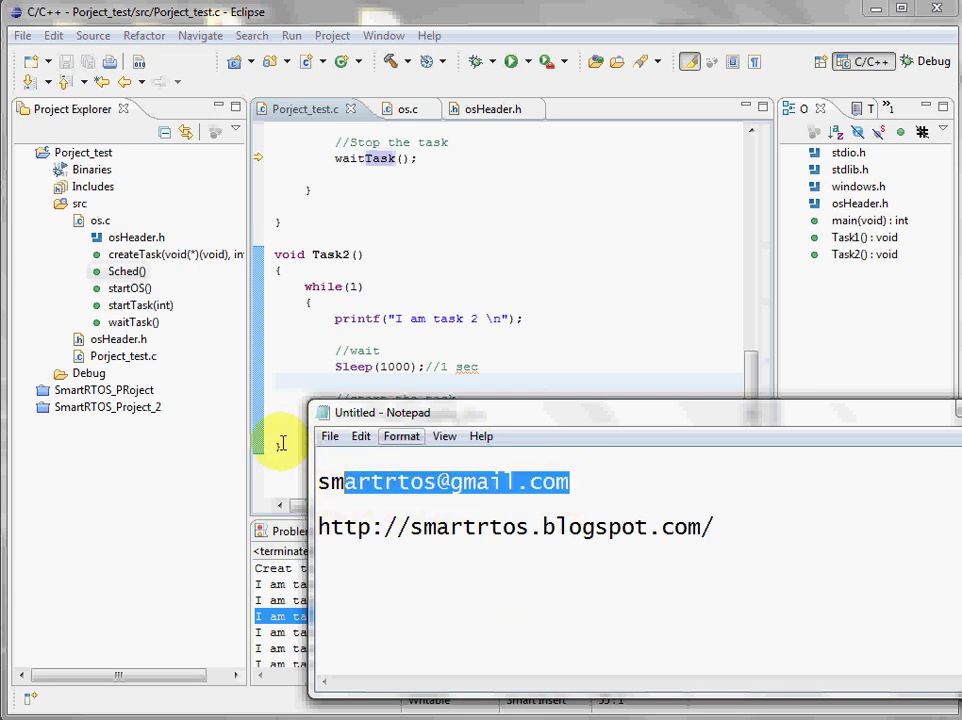
# Bring the Notepad note with the contact and blog addresses over Eclipse.
pyautogui.click(100, 220)
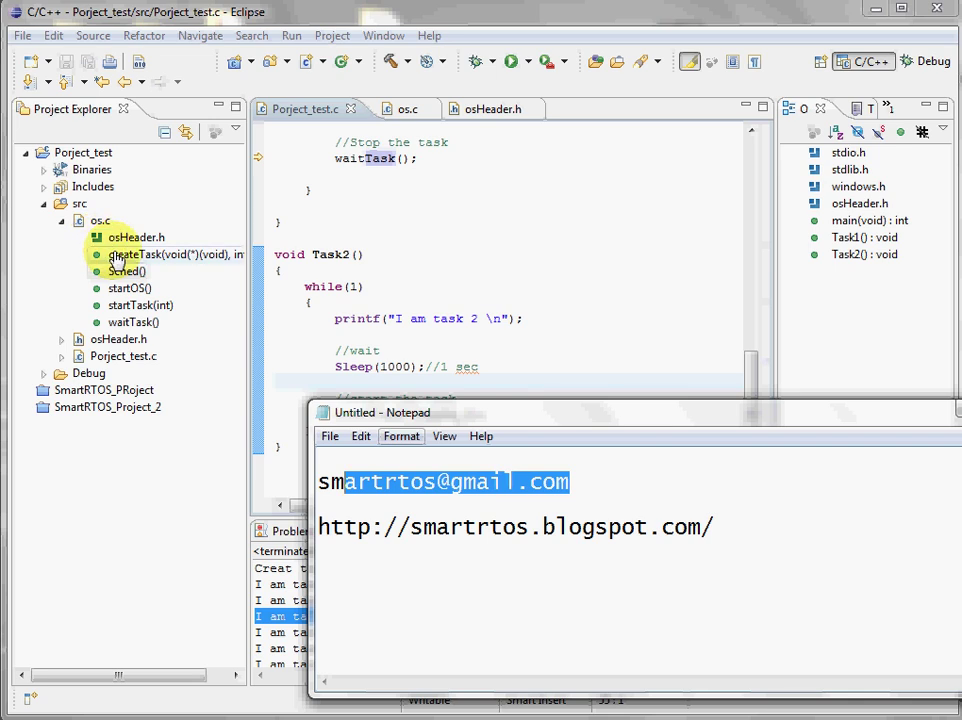